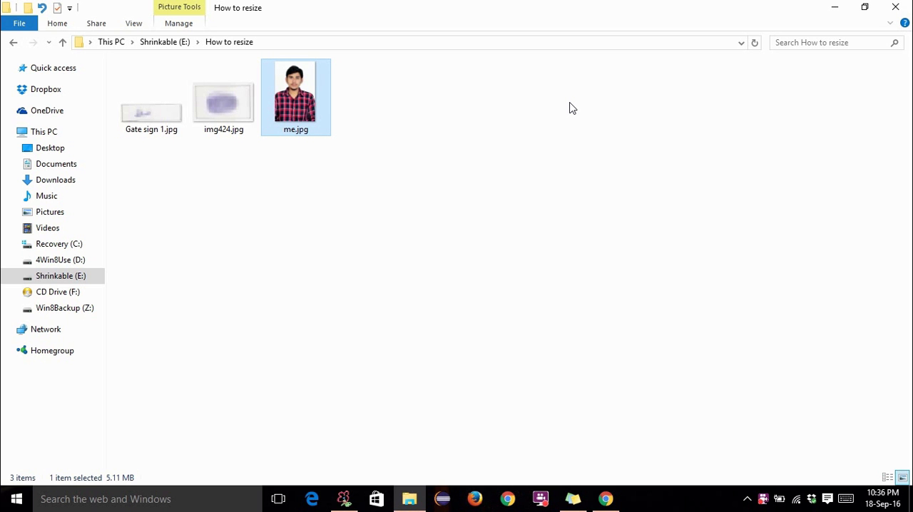
pyautogui.moveTo(449, 209)
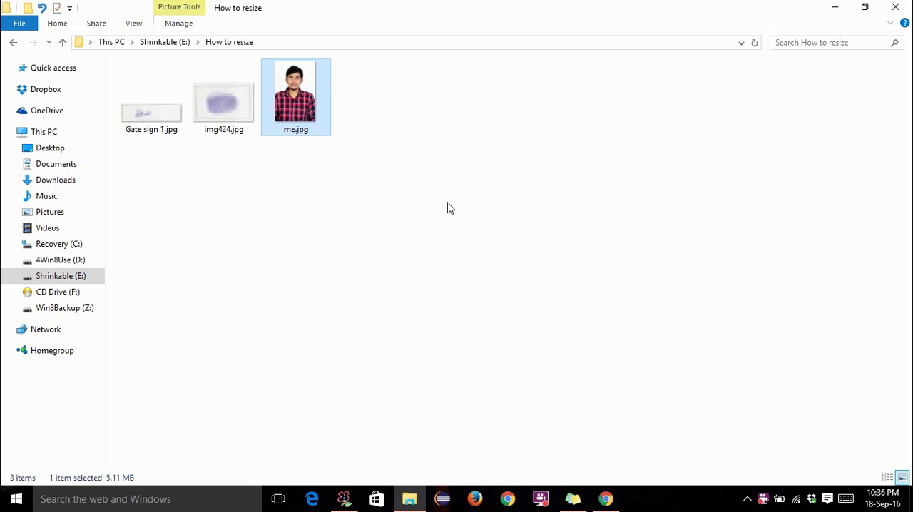
pyautogui.moveTo(421, 192)
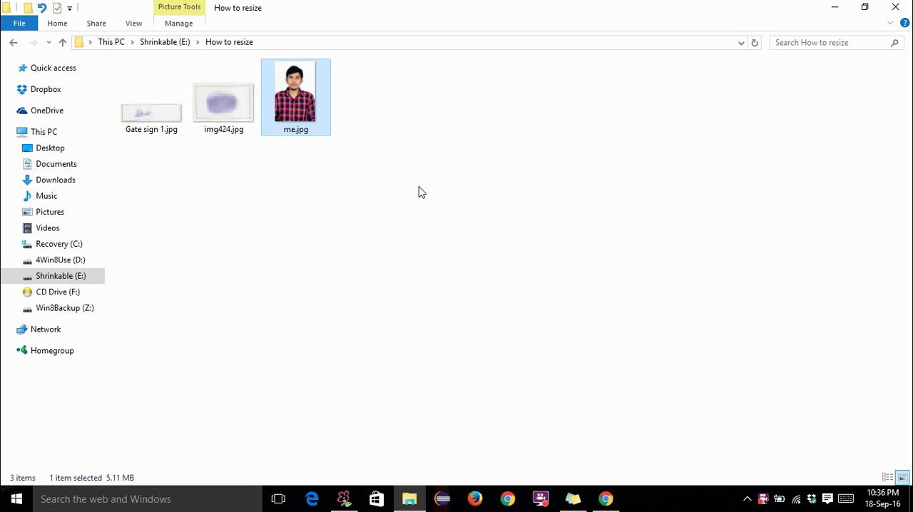
# Bring me.jpg into Picasa's Crop Photo tool and browse the crop proportion list
pyautogui.doubleClick(295, 88)
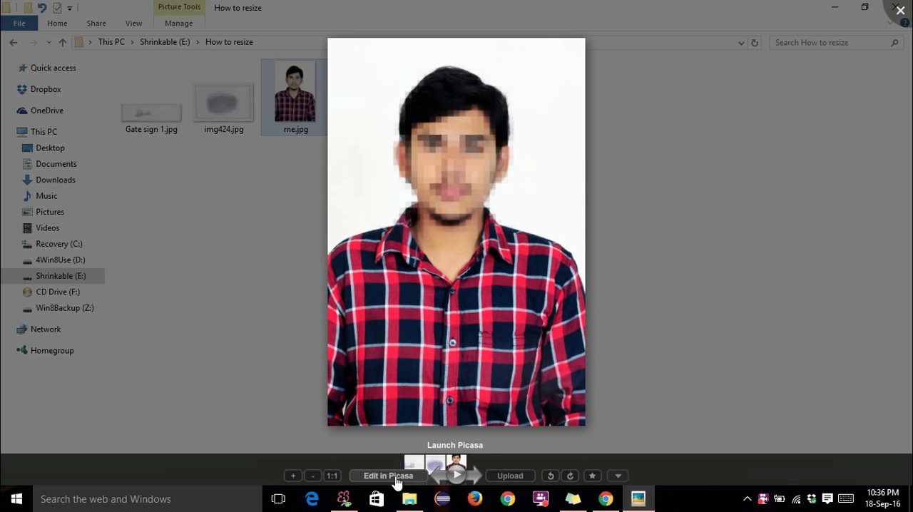
pyautogui.click(388, 476)
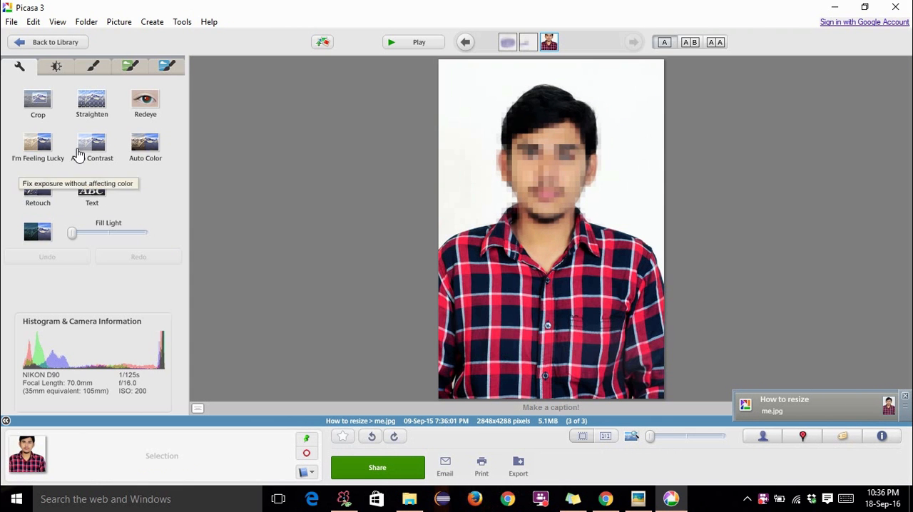
pyautogui.click(37, 103)
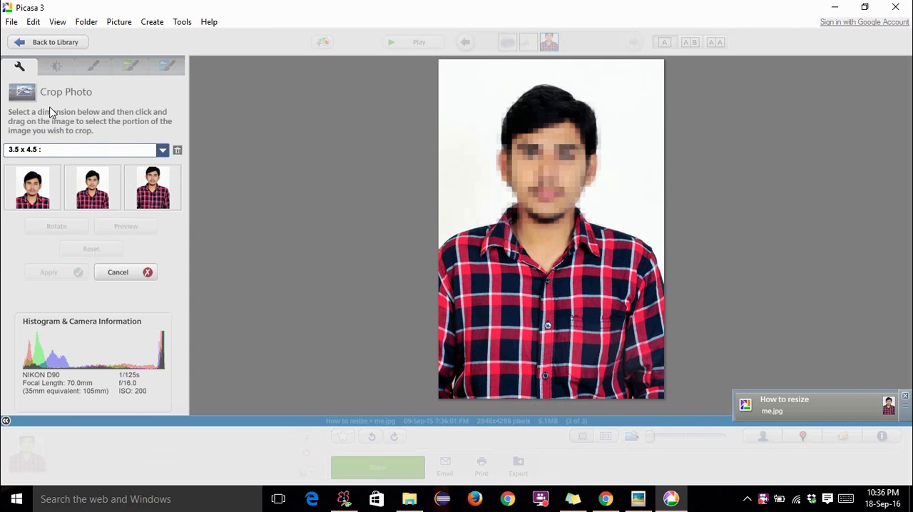
pyautogui.click(163, 148)
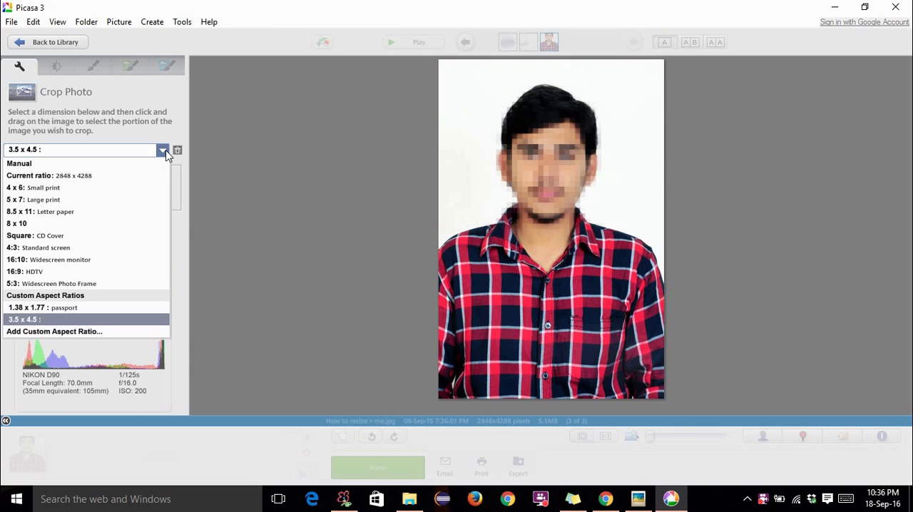
pyautogui.click(39, 211)
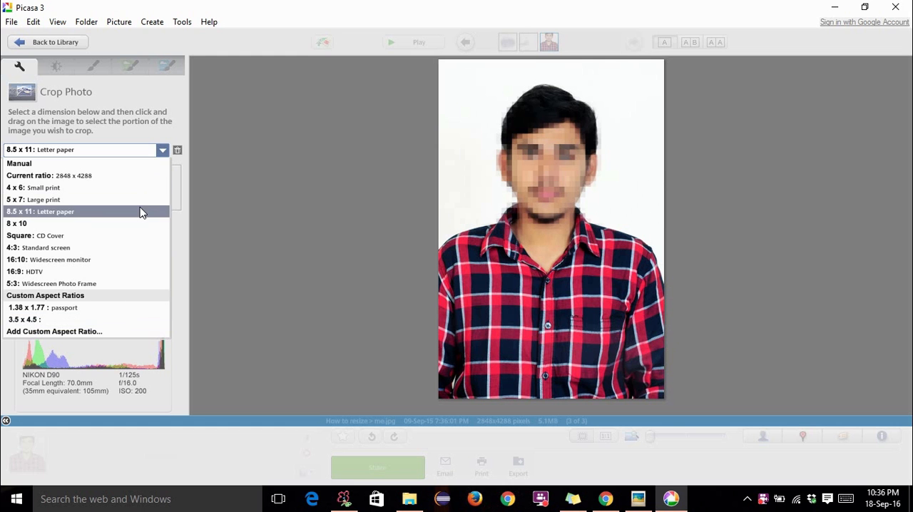
pyautogui.click(43, 199)
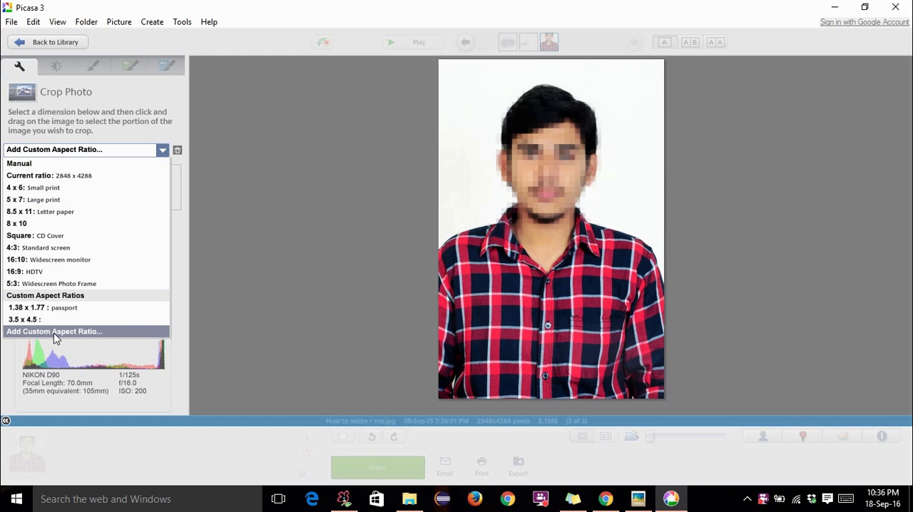
# Add a custom crop proportion of 3.5 x 4.5 and confirm it
pyautogui.click(54, 331)
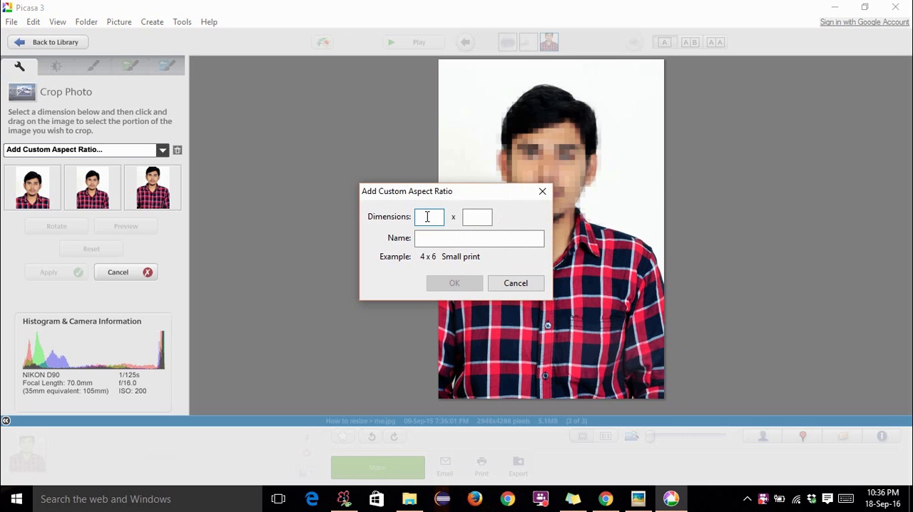
pyautogui.write('3.5')
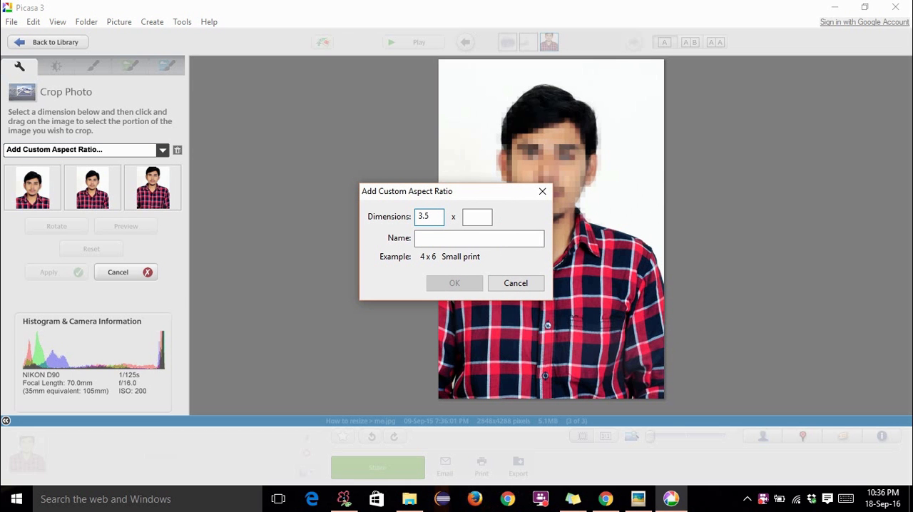
pyautogui.write('4')
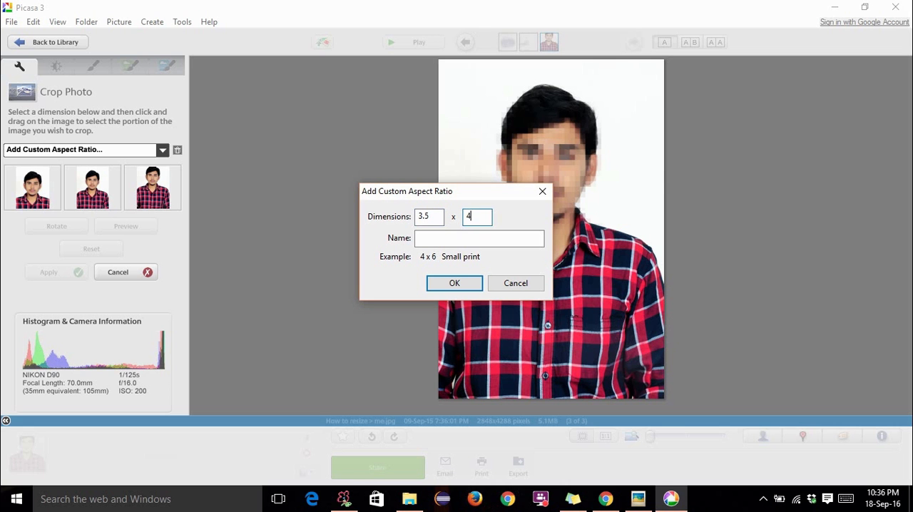
pyautogui.write('.5')
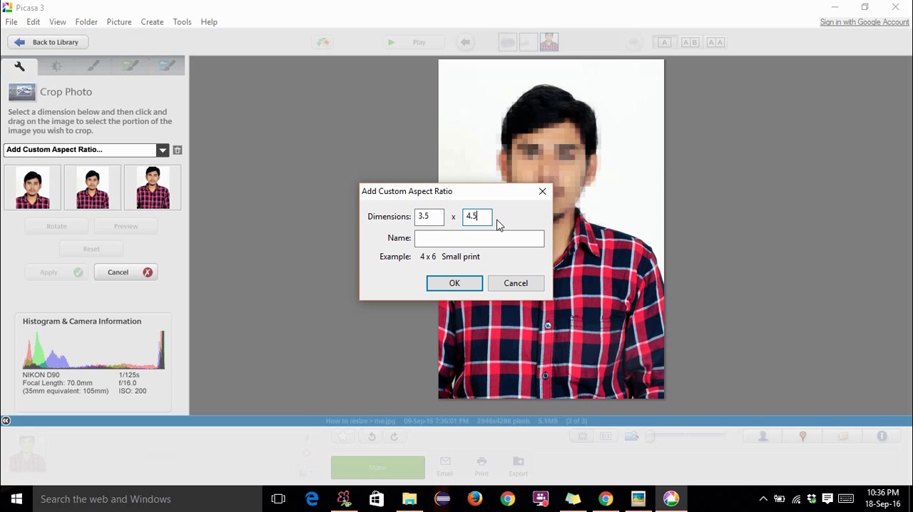
pyautogui.click(453, 282)
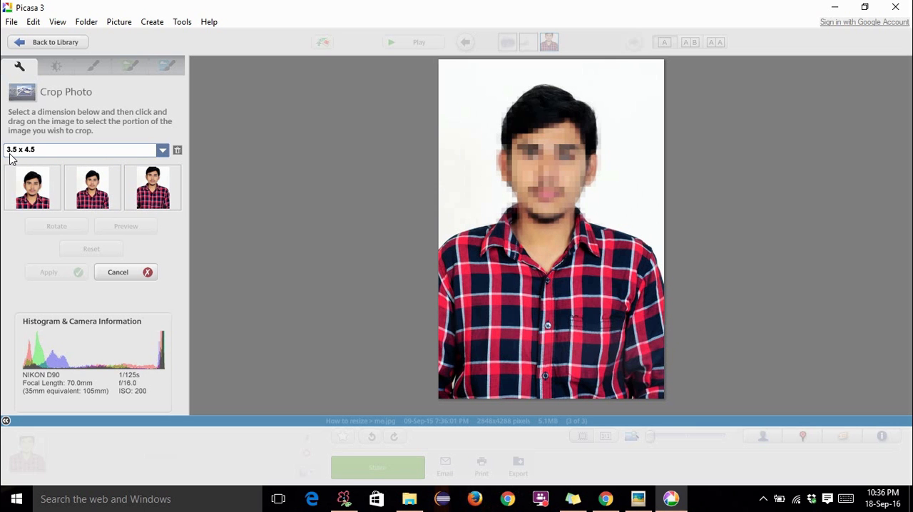
pyautogui.moveTo(35, 157)
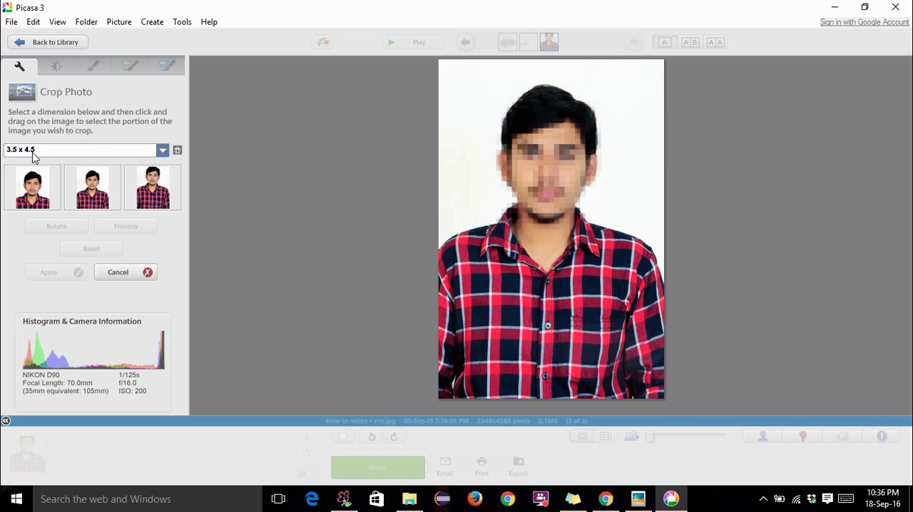
pyautogui.moveTo(468, 88)
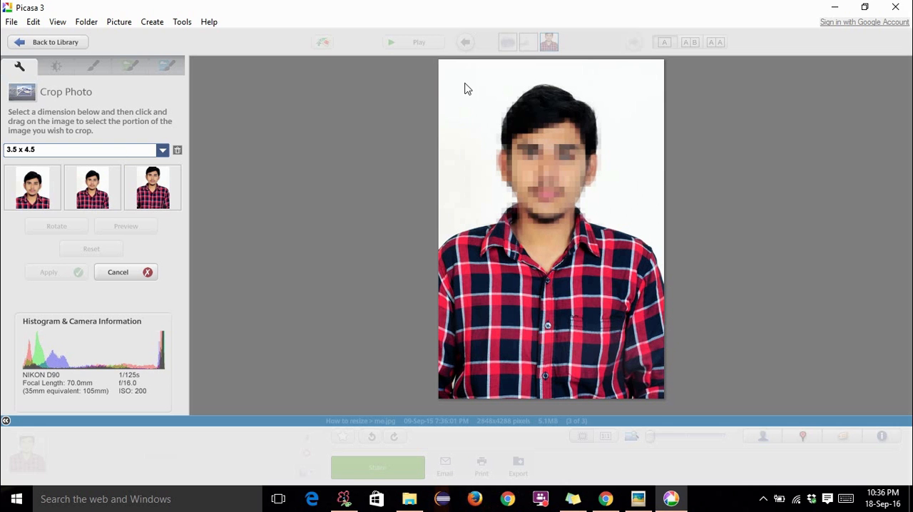
pyautogui.moveTo(454, 85)
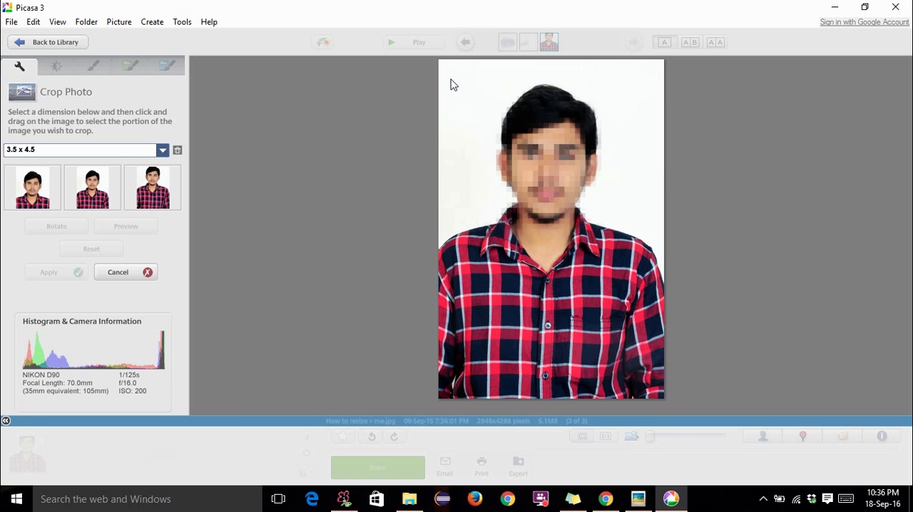
# Draw the 3.5 x 4.5 crop rectangle around the face and shoulders
pyautogui.moveTo(454, 80); pyautogui.dragTo(508, 131)
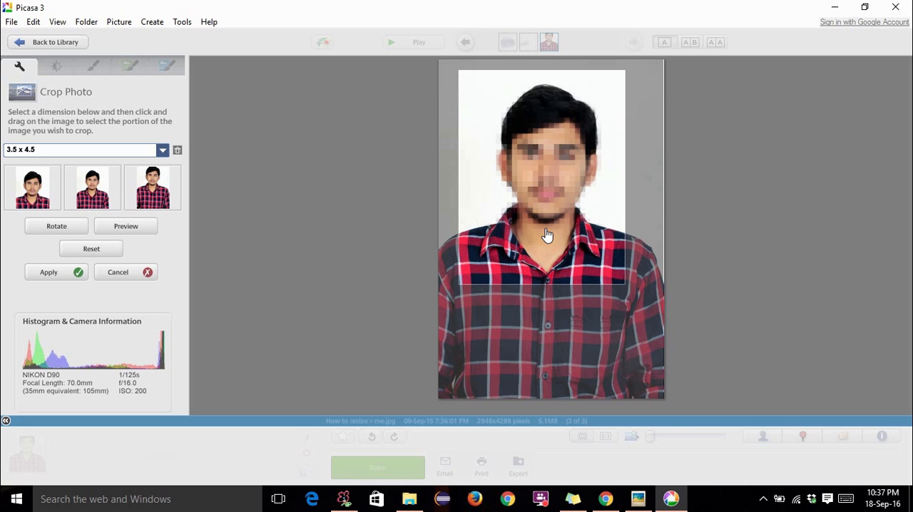
pyautogui.moveTo(559, 234)
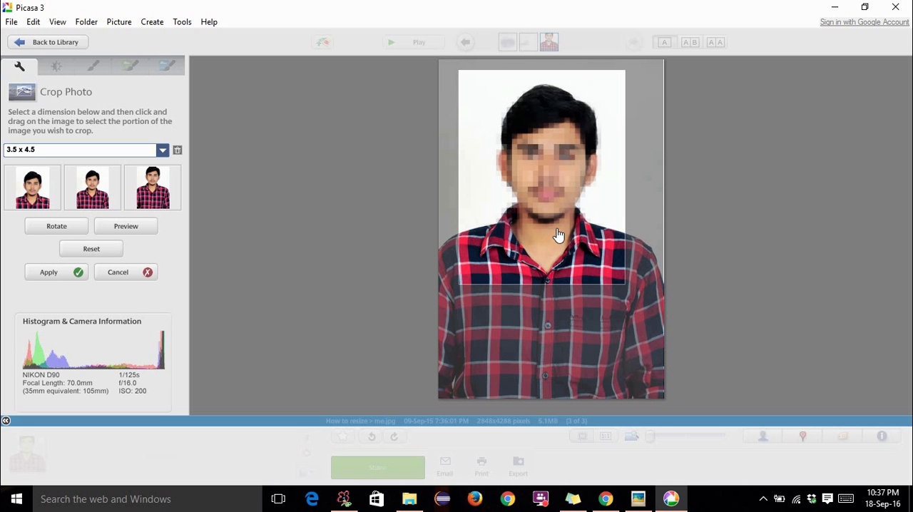
pyautogui.moveTo(549, 280)
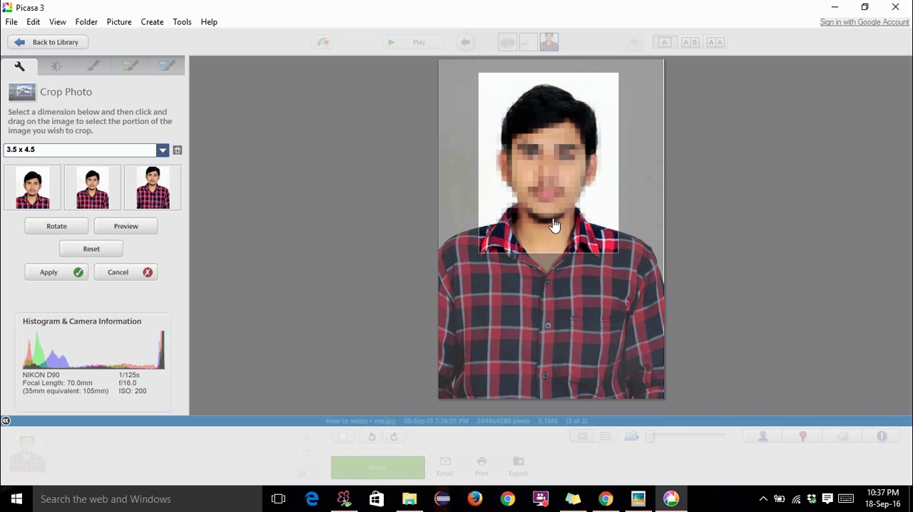
pyautogui.moveTo(425, 231)
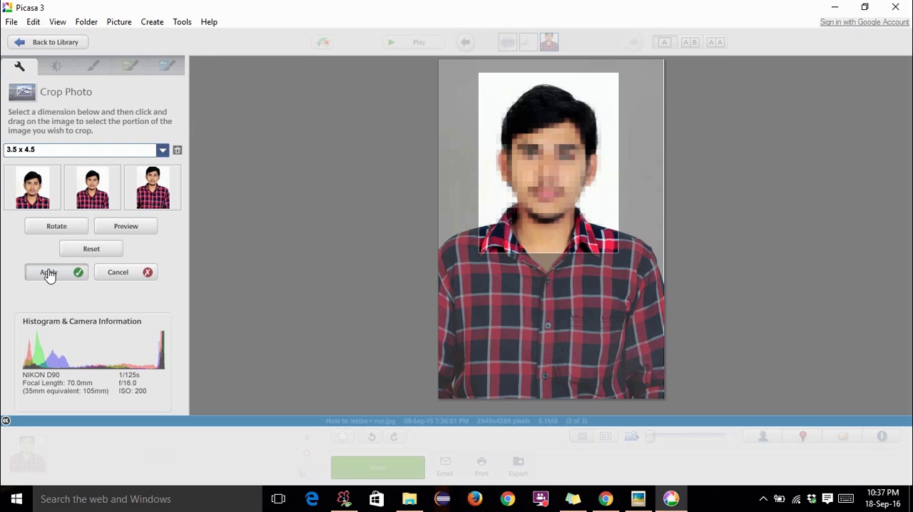
# Apply the crop and save the result via Save As as me duplicate.jpg
pyautogui.click(49, 271)
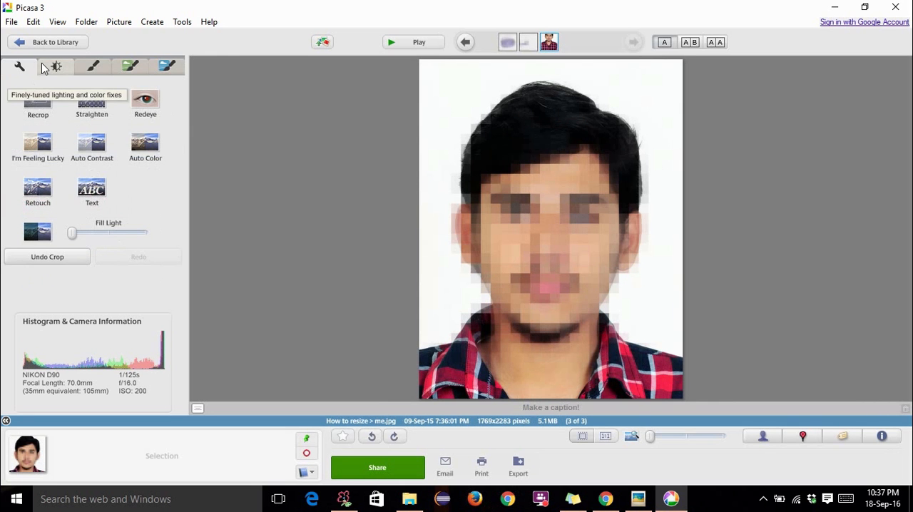
pyautogui.click(11, 21)
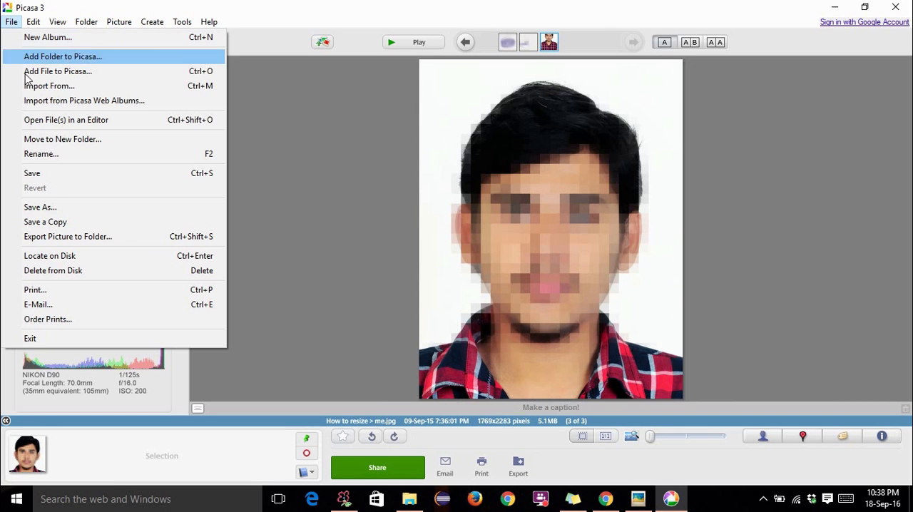
pyautogui.click(40, 207)
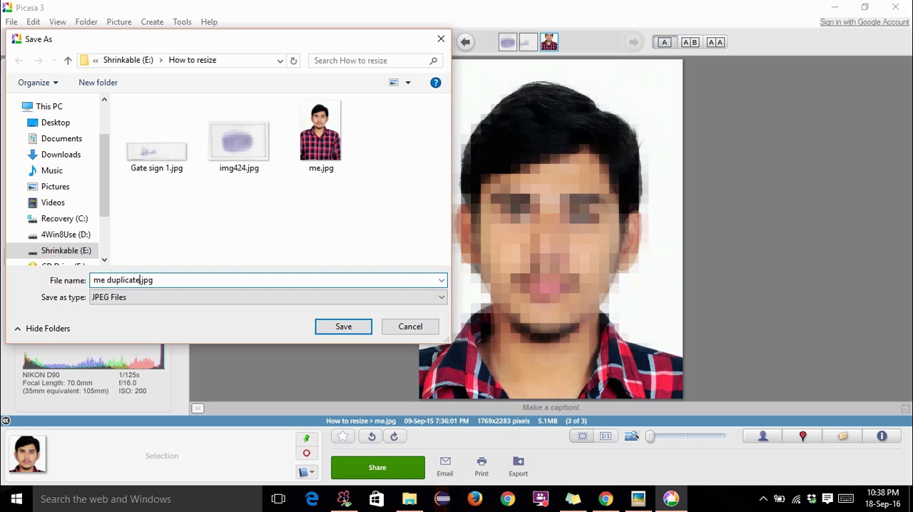
pyautogui.click(343, 327)
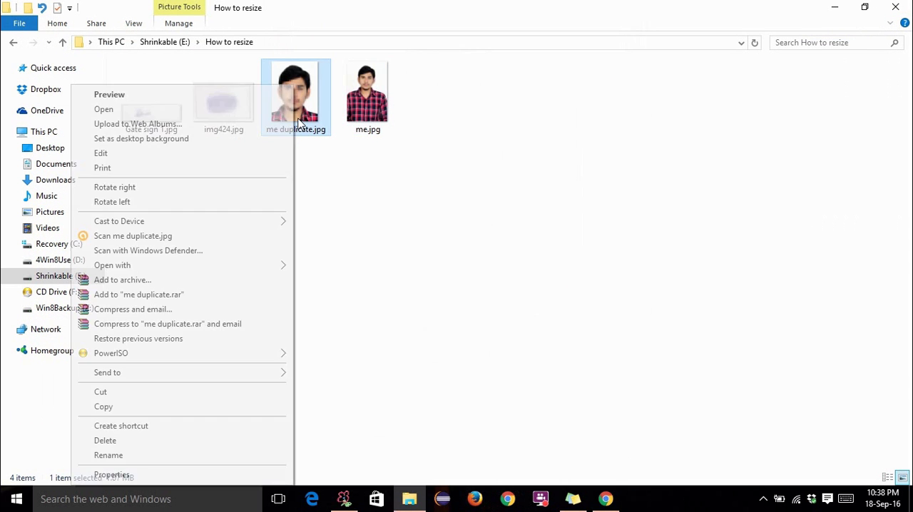
# Check me duplicate.jpg's Details properties showing 1769 x 2283 at 300 dpi, then pick the image
pyautogui.click(111, 473)
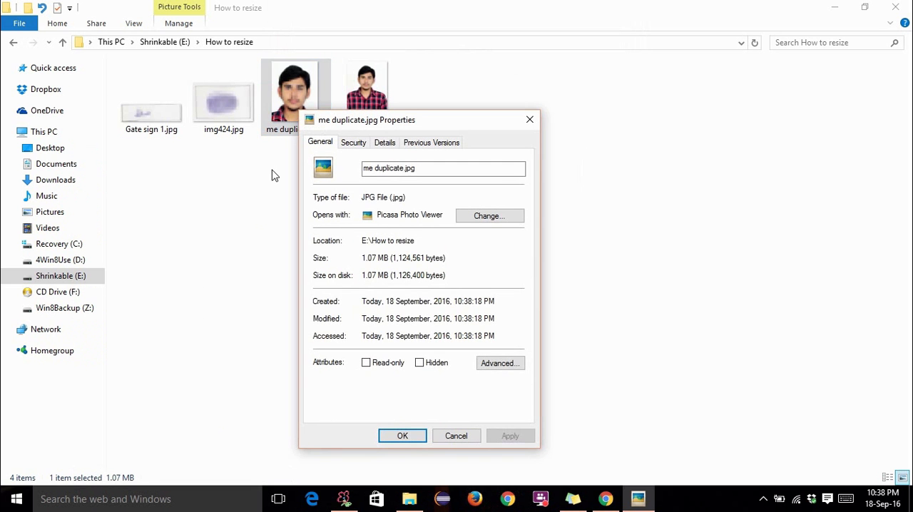
pyautogui.click(385, 142)
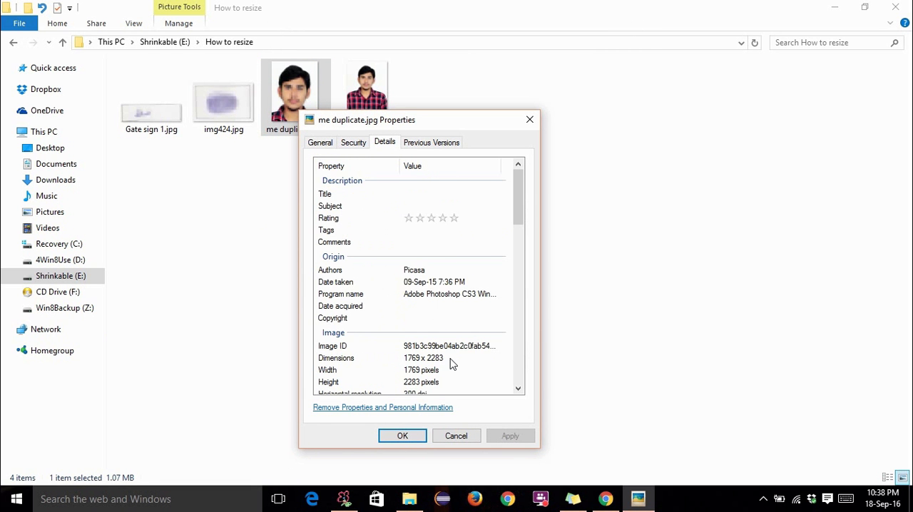
pyautogui.scroll(-3)
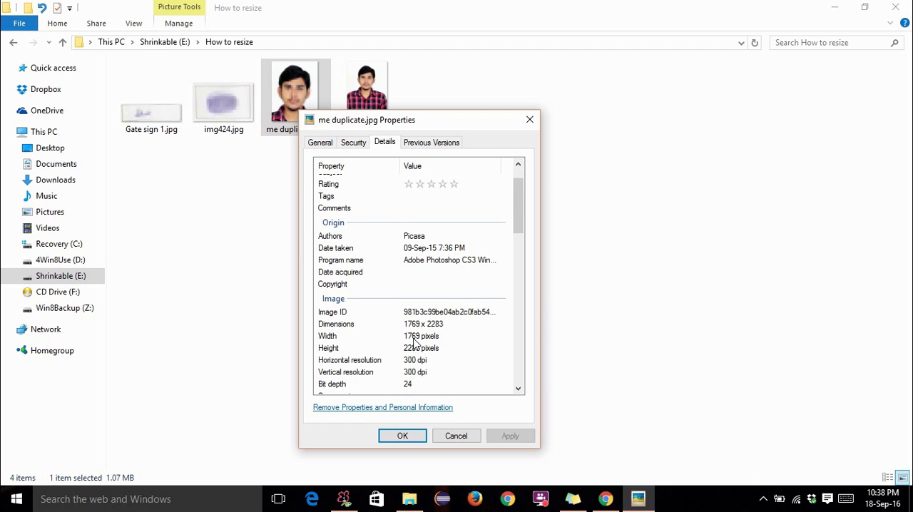
pyautogui.moveTo(431, 345)
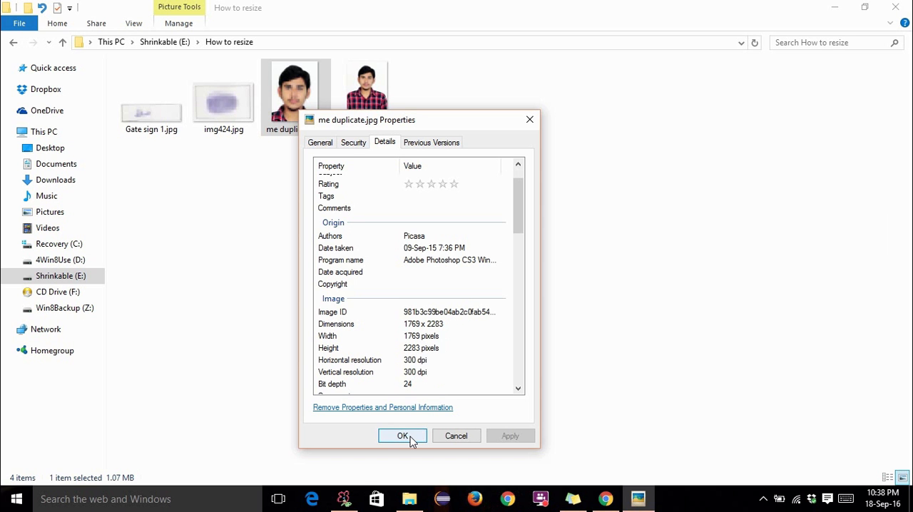
pyautogui.click(403, 437)
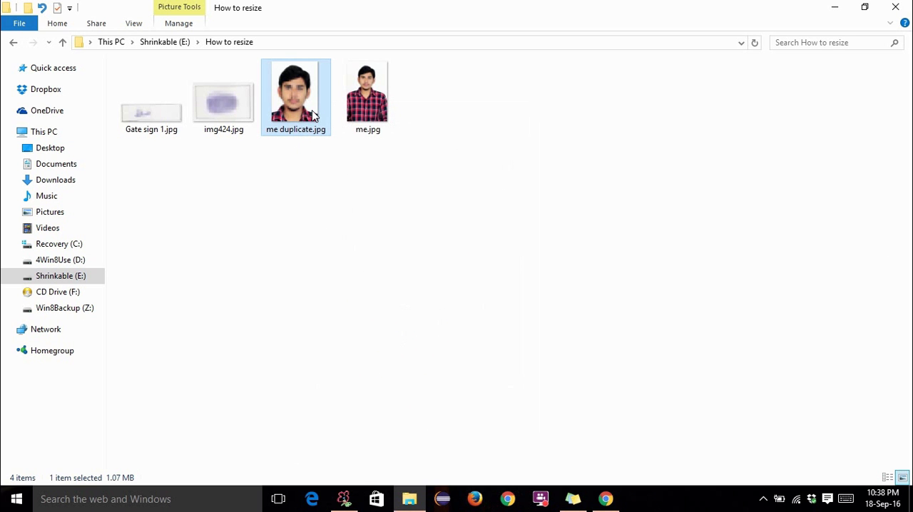
# Launch me duplicate.jpg in Paint via Open with from its right-click menu
pyautogui.rightClick(295, 88)
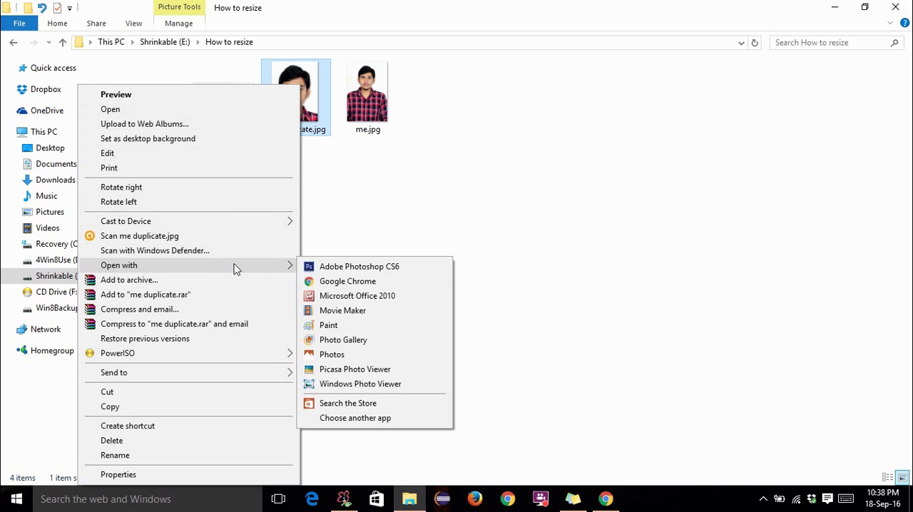
pyautogui.click(328, 325)
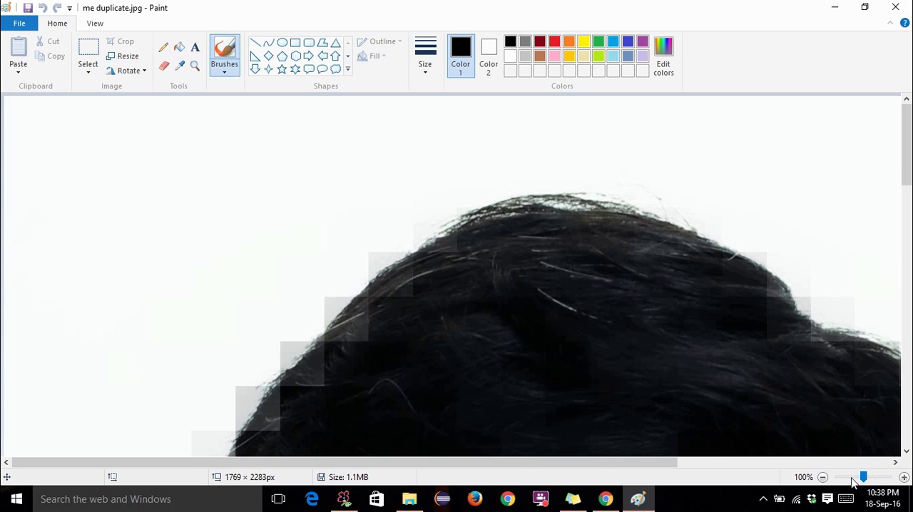
pyautogui.moveTo(863, 477)
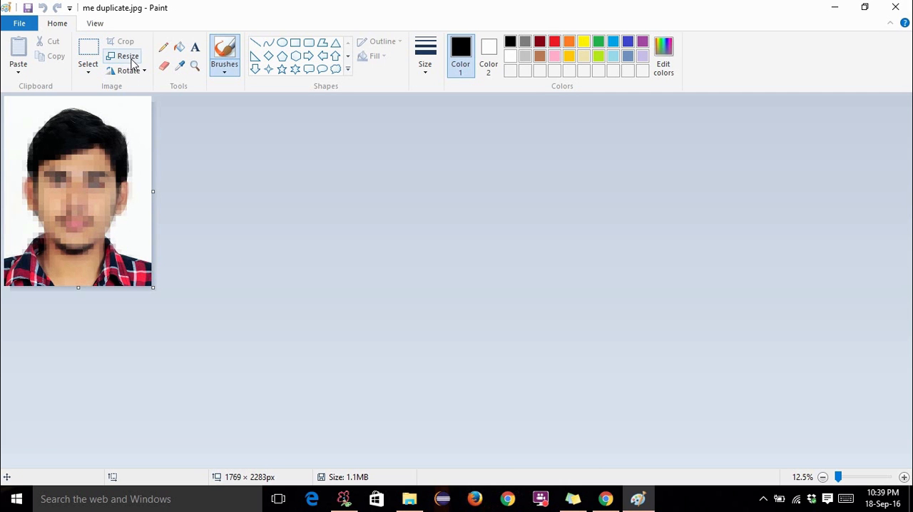
pyautogui.moveTo(128, 57)
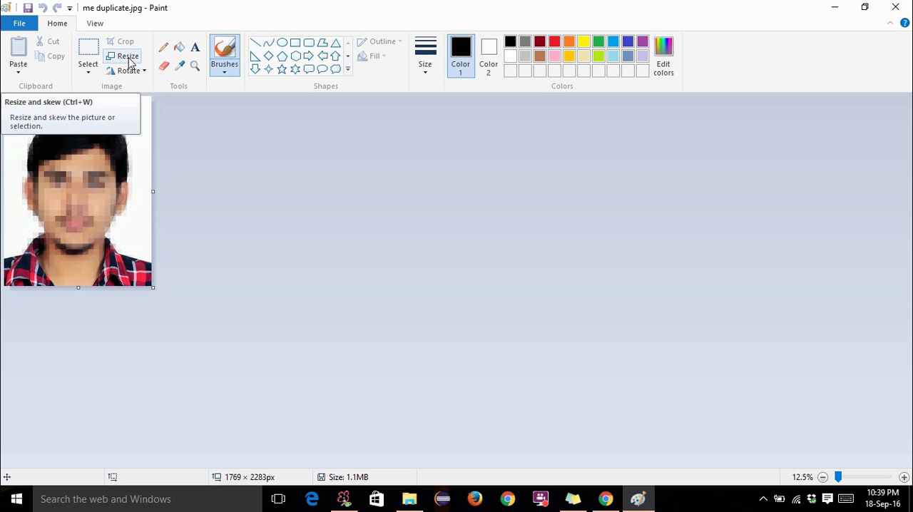
# In Resize and Skew, set Pixels width 450 with aspect ratio kept so height becomes 580, and apply
pyautogui.click(128, 56)
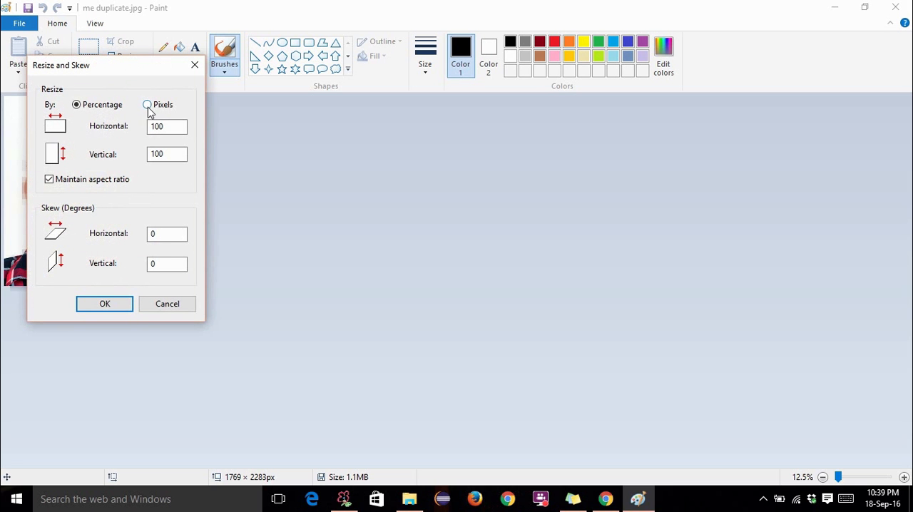
pyautogui.click(149, 104)
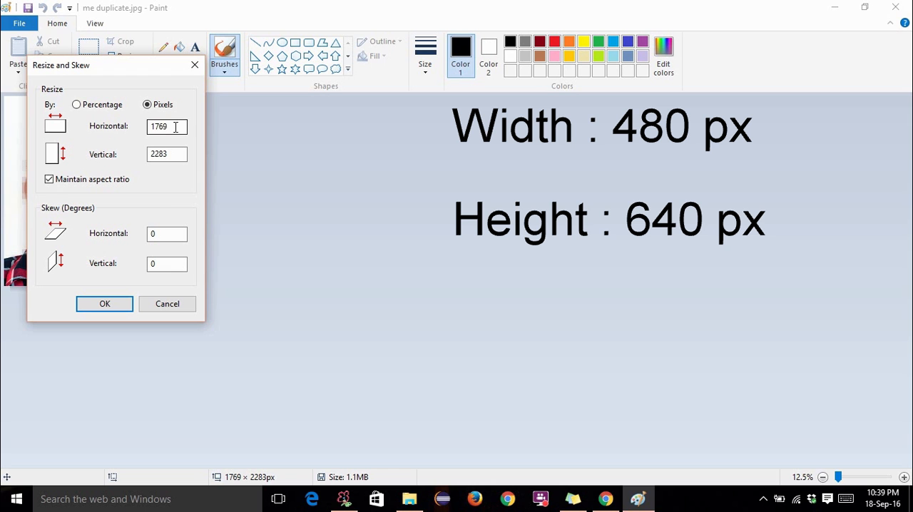
pyautogui.tripleClick(166, 126)
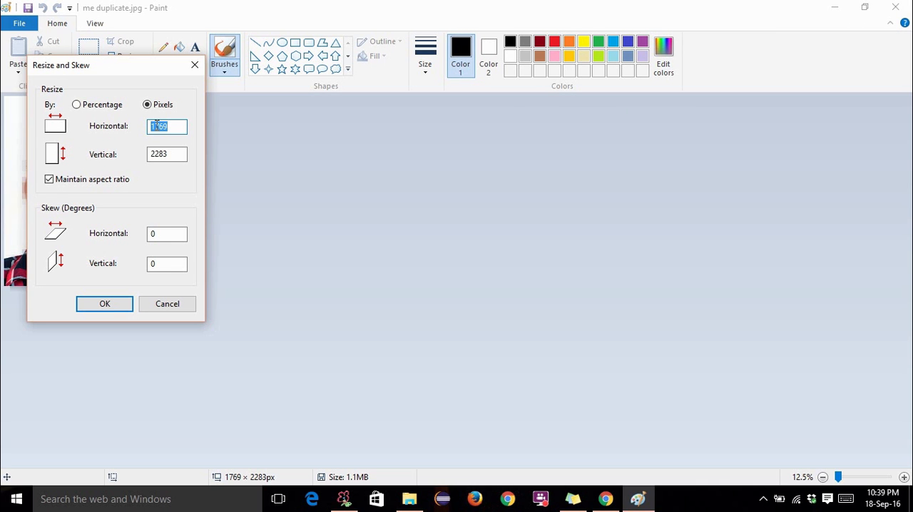
pyautogui.write('450')
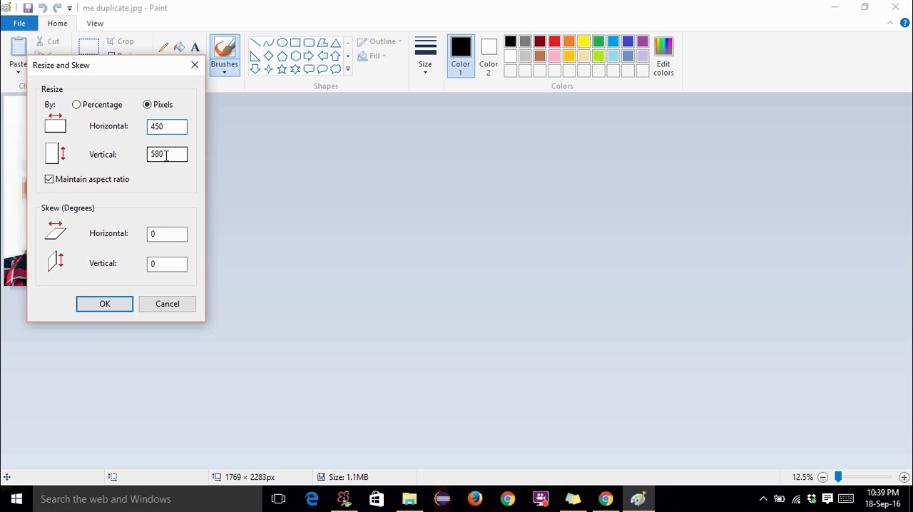
pyautogui.click(167, 126)
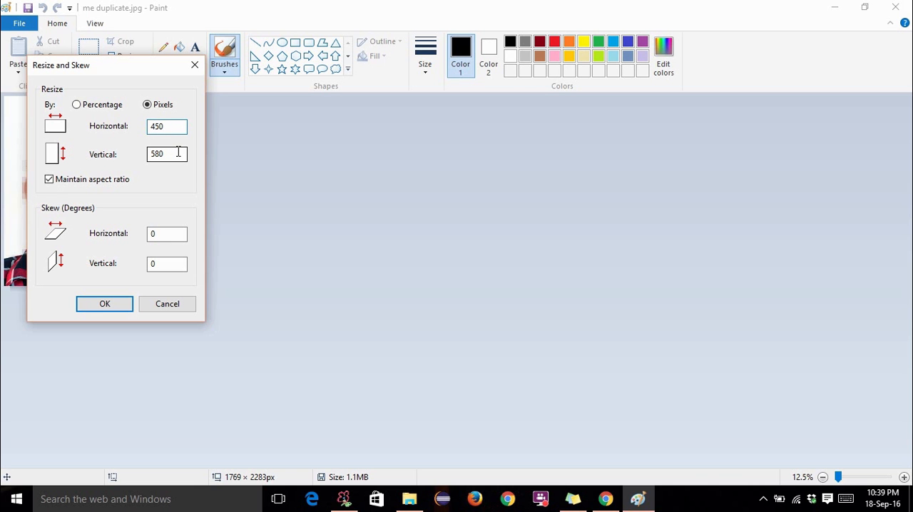
pyautogui.click(104, 304)
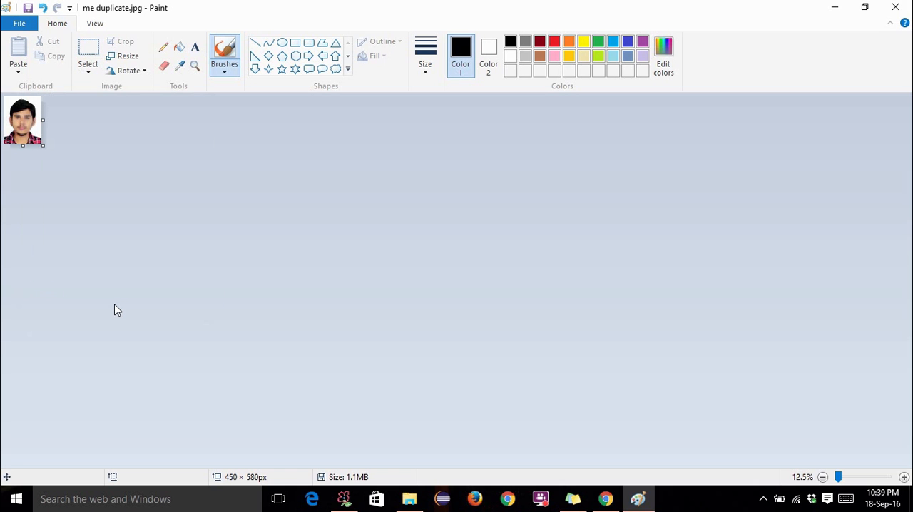
pyautogui.moveTo(873, 478)
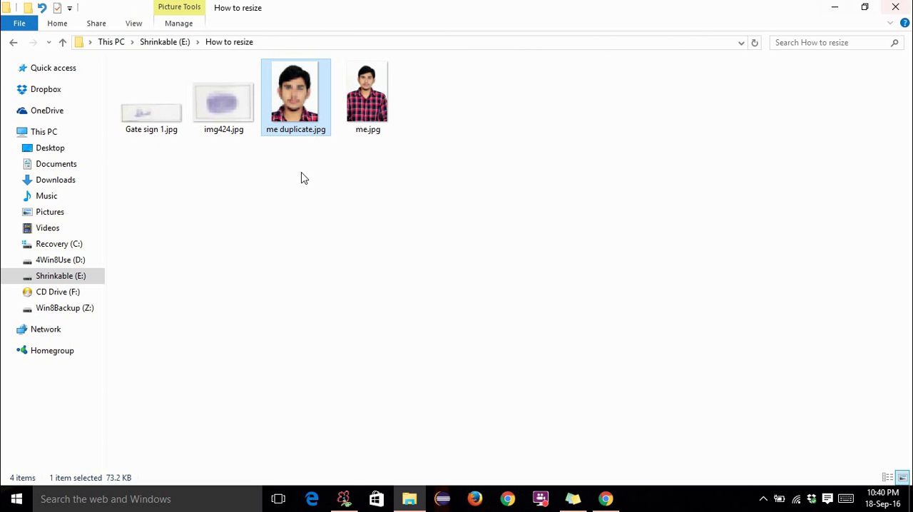
# View me duplicate.jpg's Properties details confirming 450 x 580 pixels at 300 dpi
pyautogui.rightClick(296, 97)
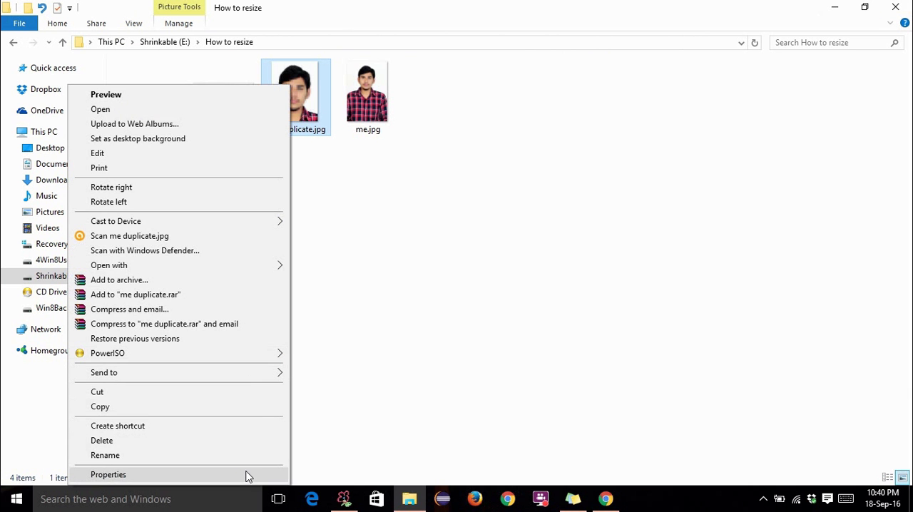
pyautogui.click(109, 474)
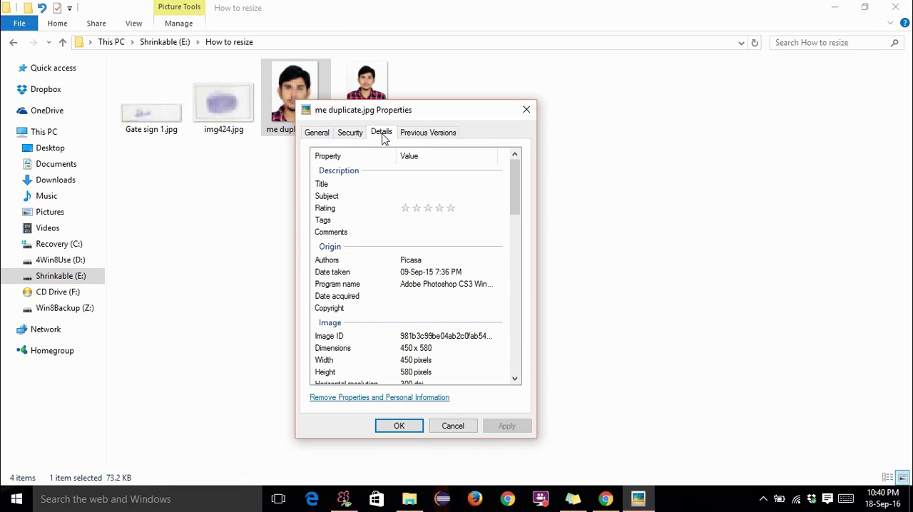
pyautogui.scroll(-3)
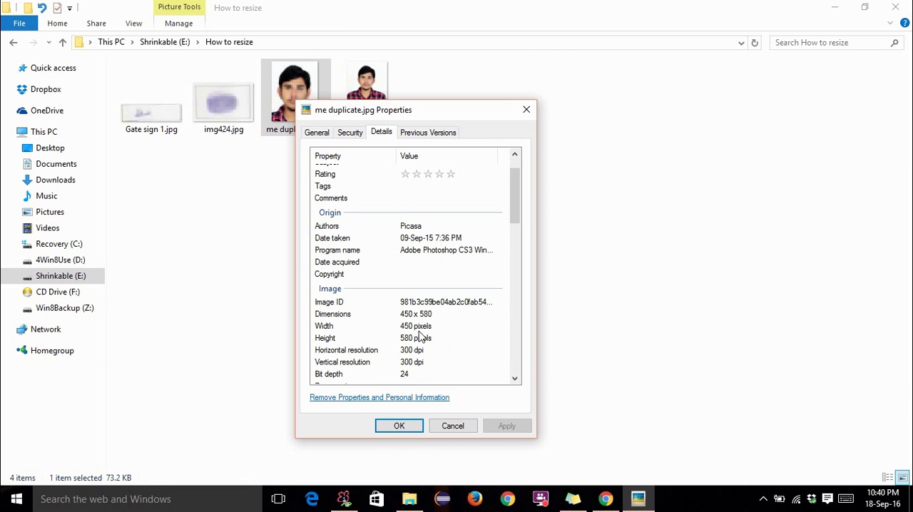
pyautogui.moveTo(399, 348)
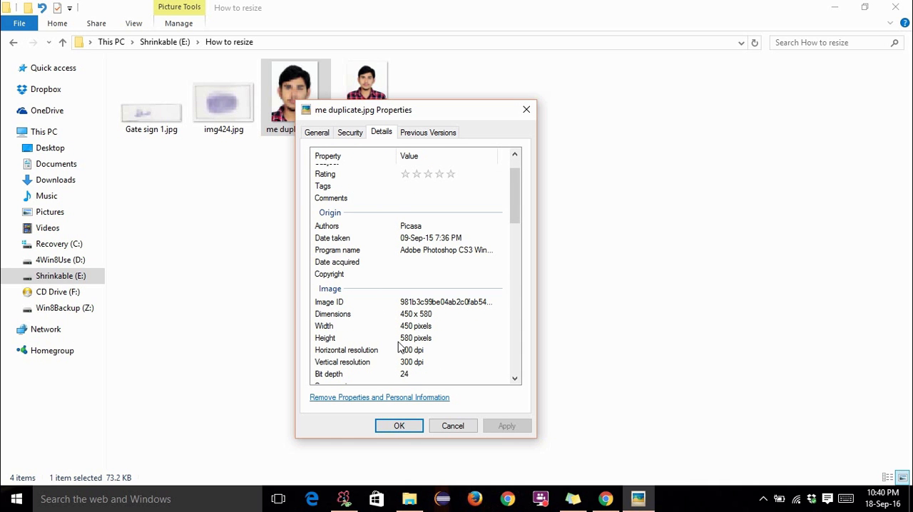
pyautogui.moveTo(408, 333)
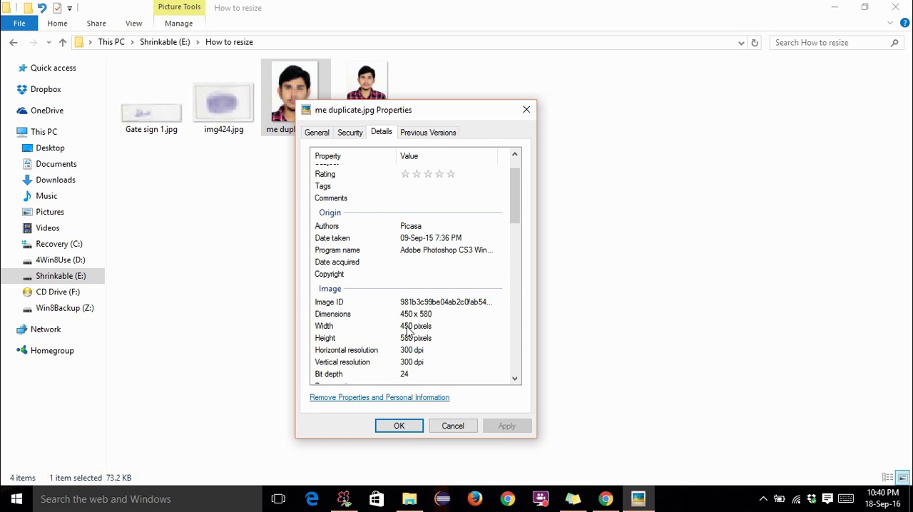
pyautogui.moveTo(414, 344)
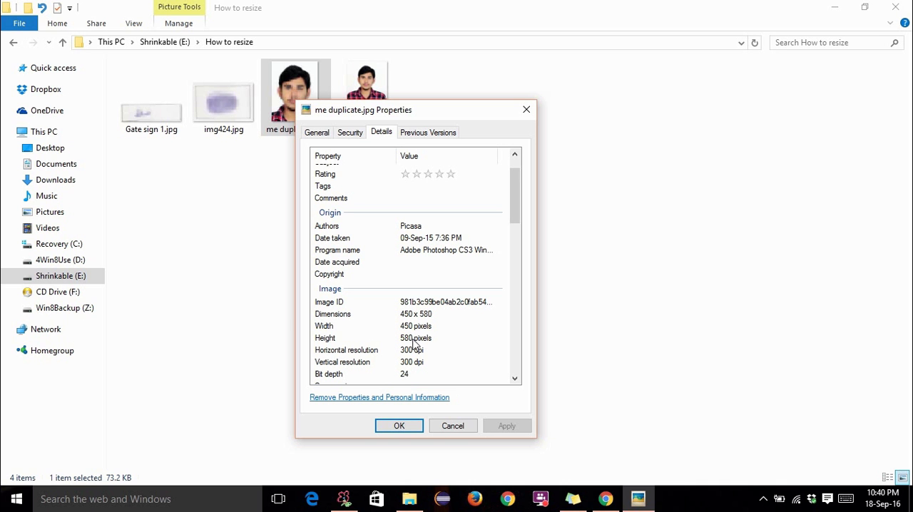
pyautogui.moveTo(530, 119)
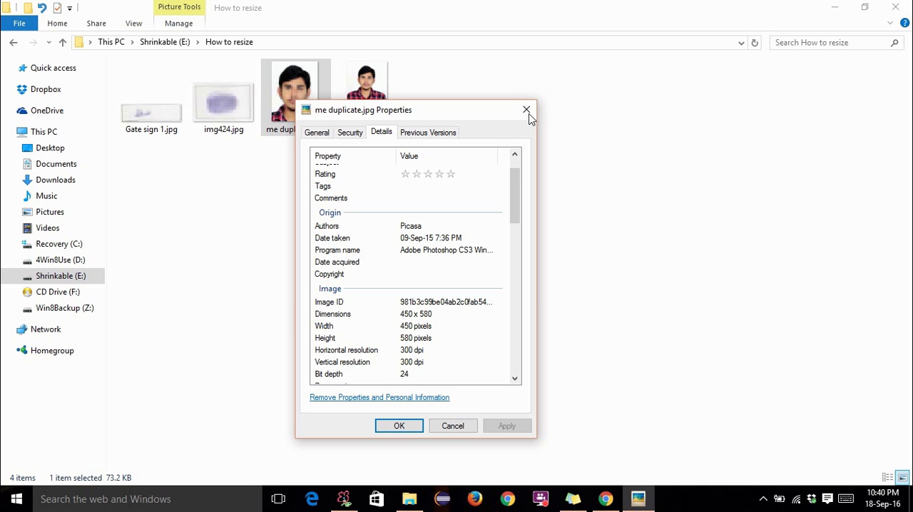
# Close the photo's Properties and bring up the Open with app list for Gate sign 1.jpg
pyautogui.click(527, 110)
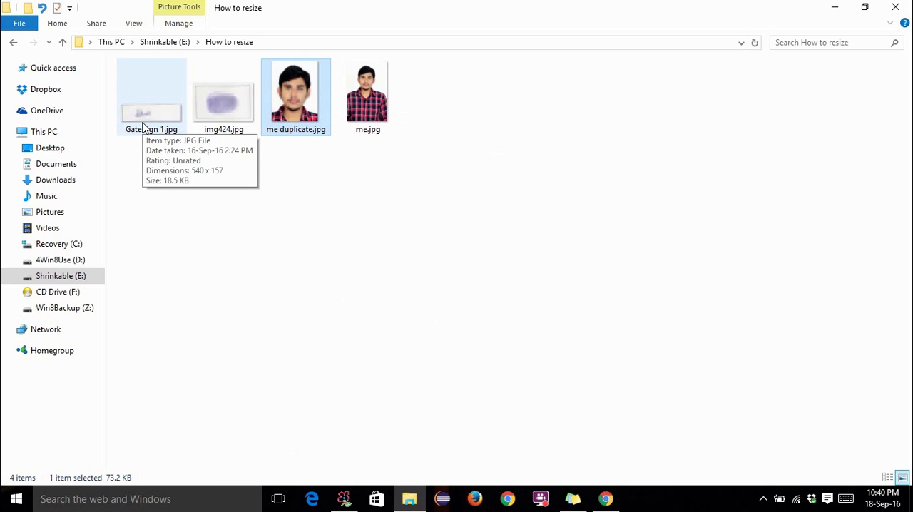
pyautogui.rightClick(152, 92)
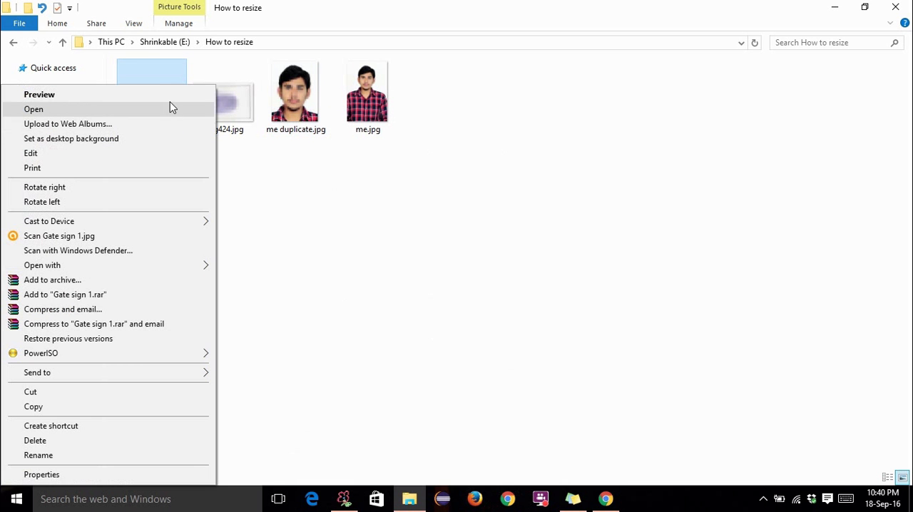
pyautogui.moveTo(177, 186)
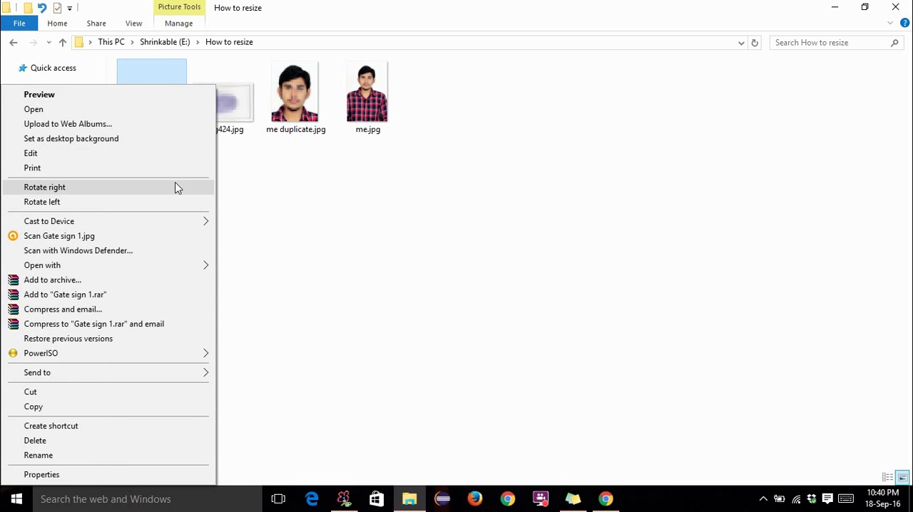
pyautogui.click(43, 265)
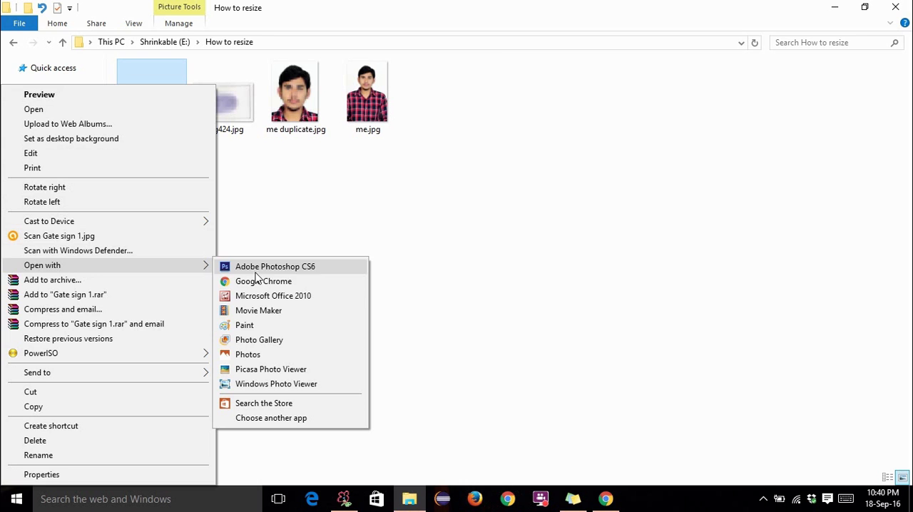
# Load Gate sign 1.jpg in Paint and check its pixel size in Resize without changing the 540 x 157
pyautogui.click(244, 325)
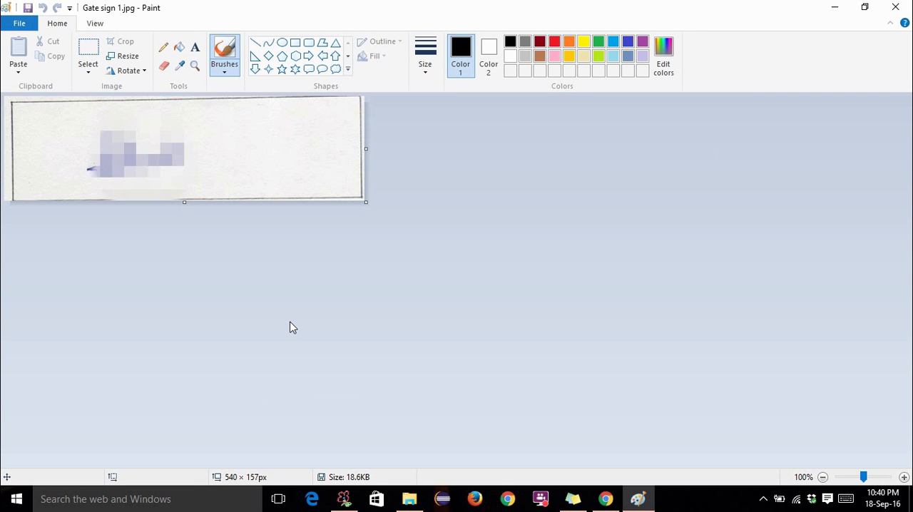
pyautogui.moveTo(107, 44)
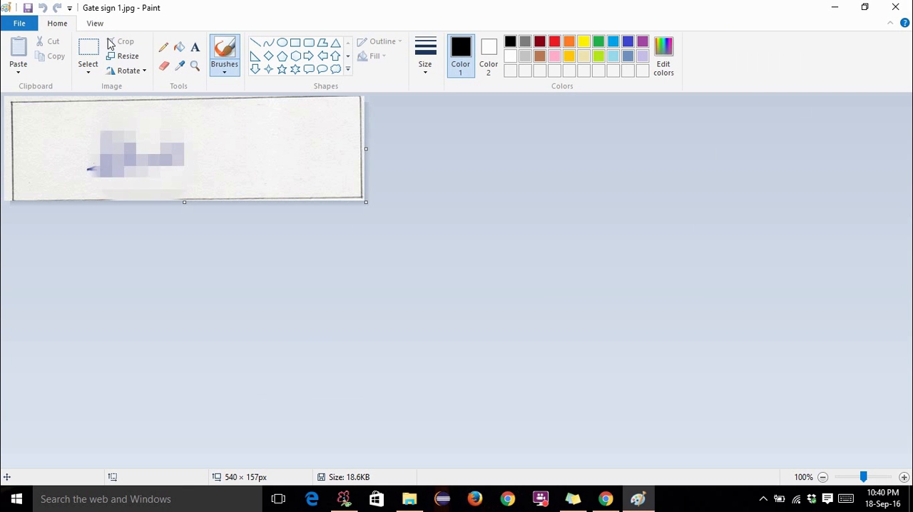
pyautogui.click(129, 56)
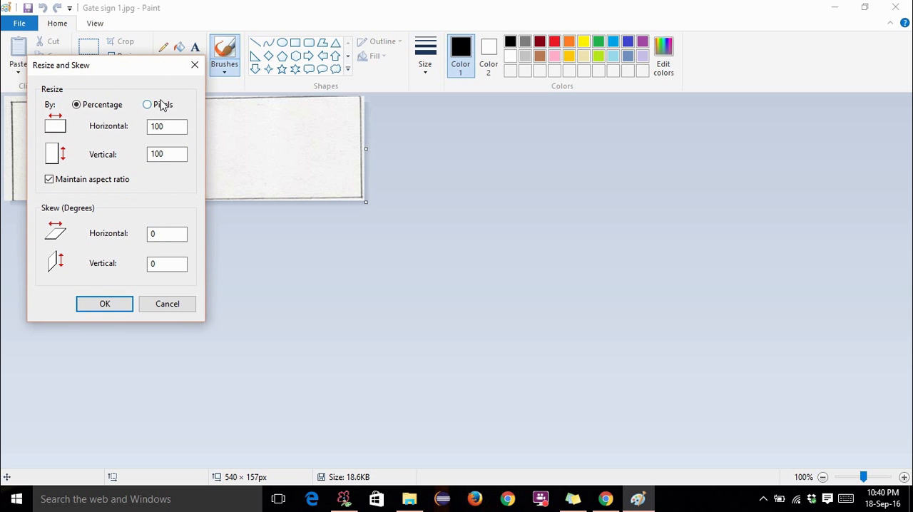
pyautogui.click(147, 104)
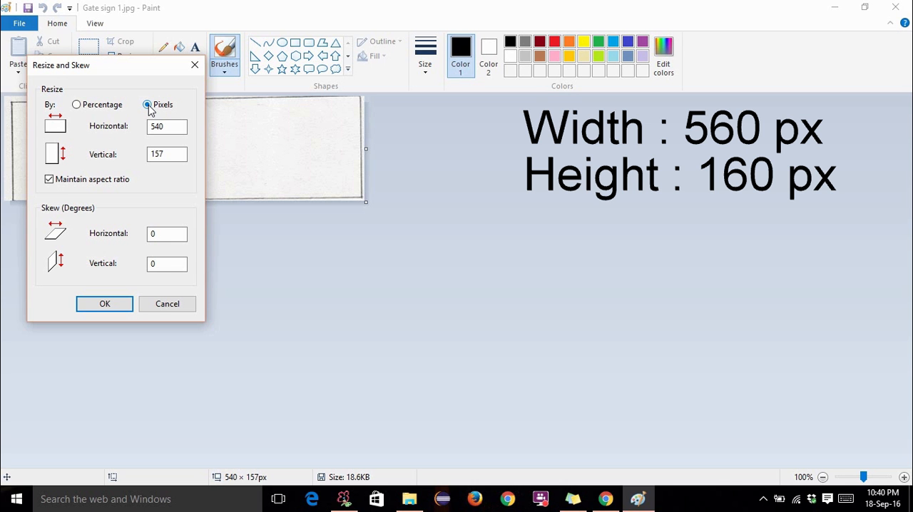
pyautogui.click(148, 104)
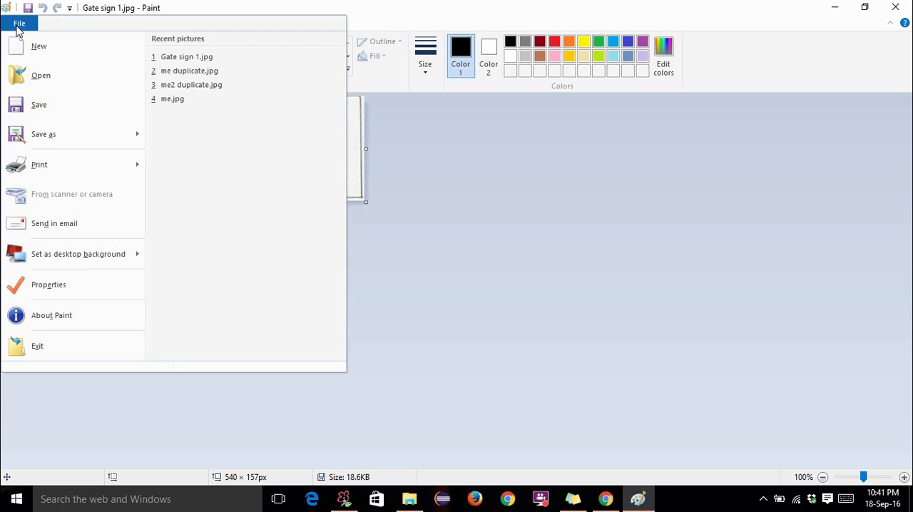
pyautogui.moveTo(386, 180)
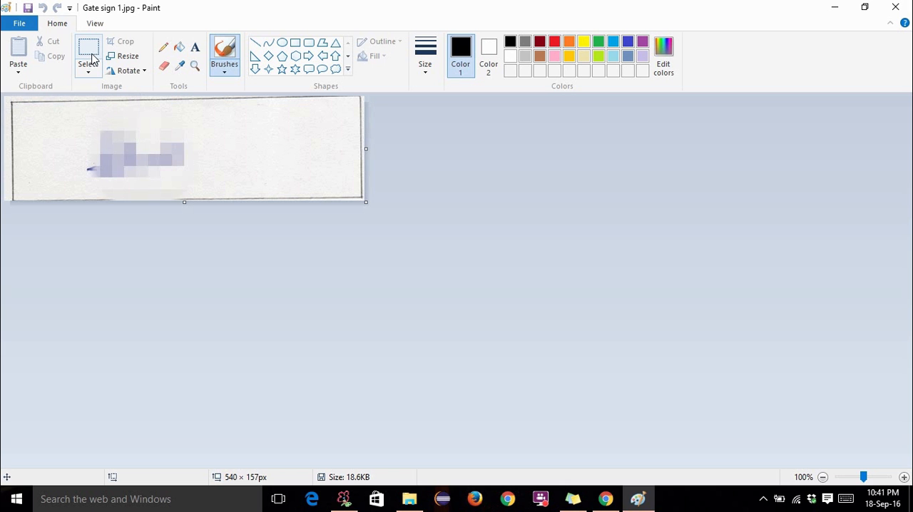
# Select the signature area excluding the border edges and crop the image to it
pyautogui.click(88, 56)
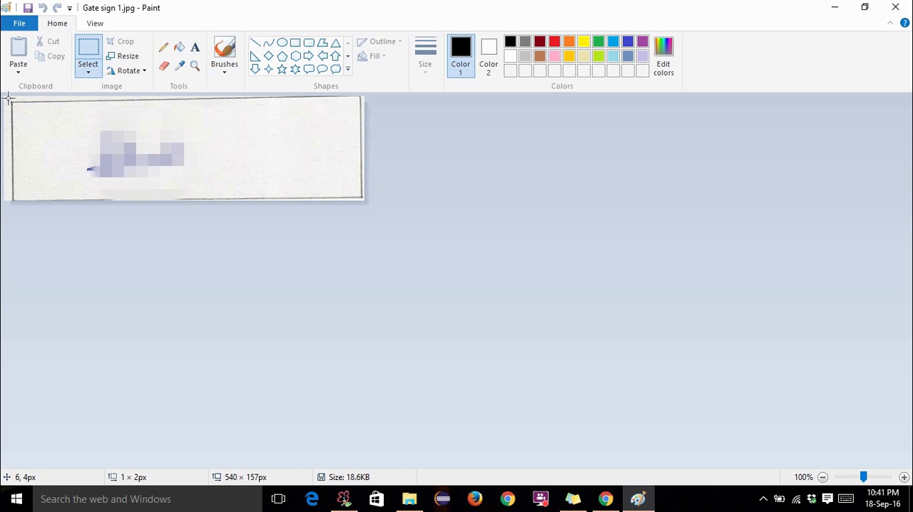
pyautogui.moveTo(7, 97); pyautogui.dragTo(85, 150)
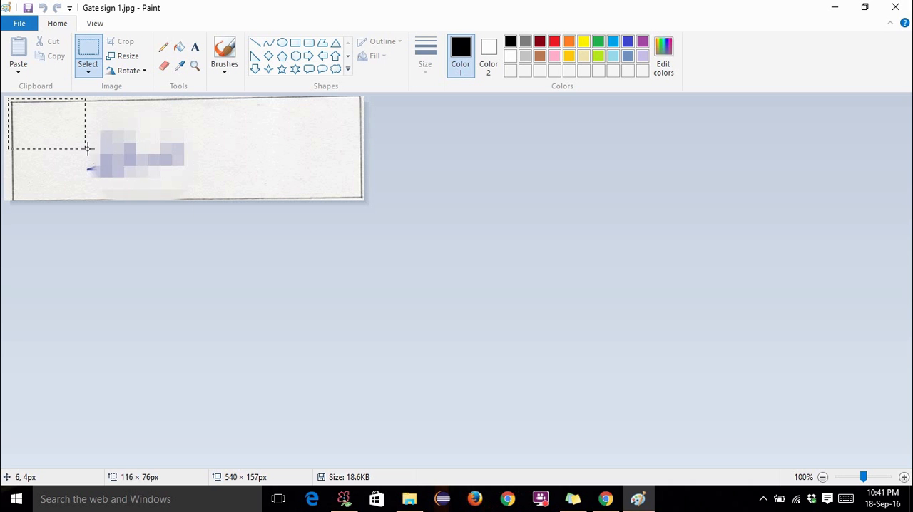
pyautogui.moveTo(89, 149); pyautogui.dragTo(335, 181)
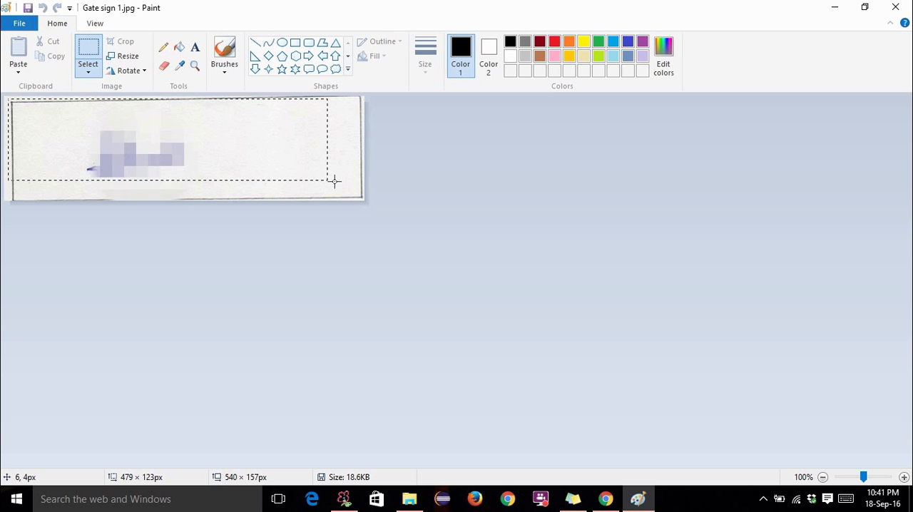
pyautogui.moveTo(334, 182); pyautogui.dragTo(365, 200)
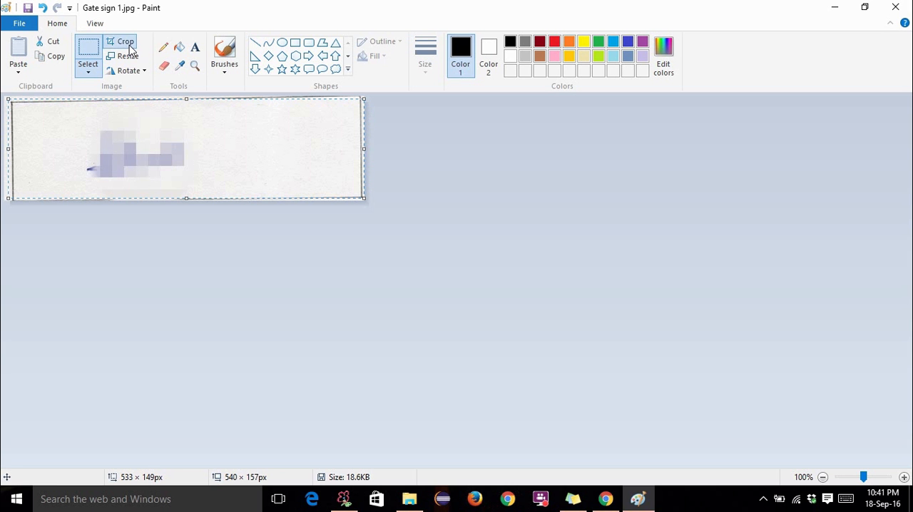
pyautogui.click(120, 41)
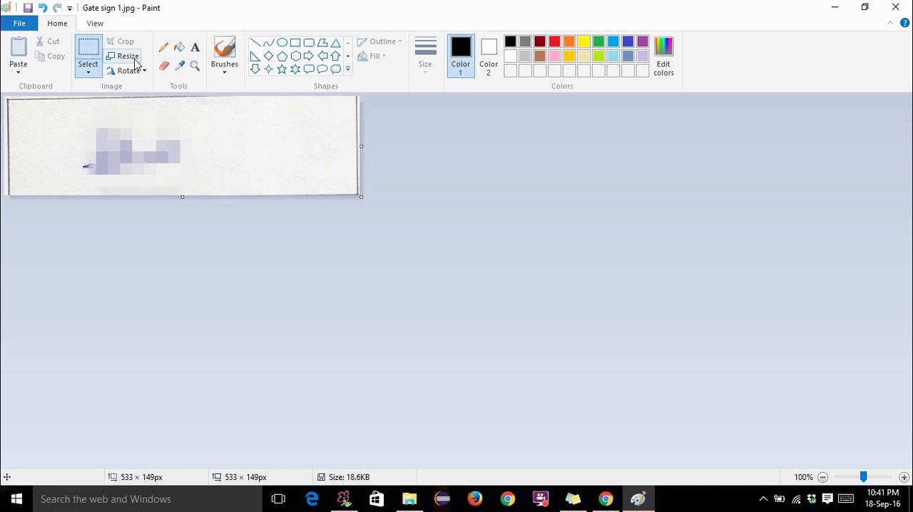
# Verify the cropped size of 533 x 149 pixels in Resize and Skew and close it unchanged
pyautogui.click(128, 56)
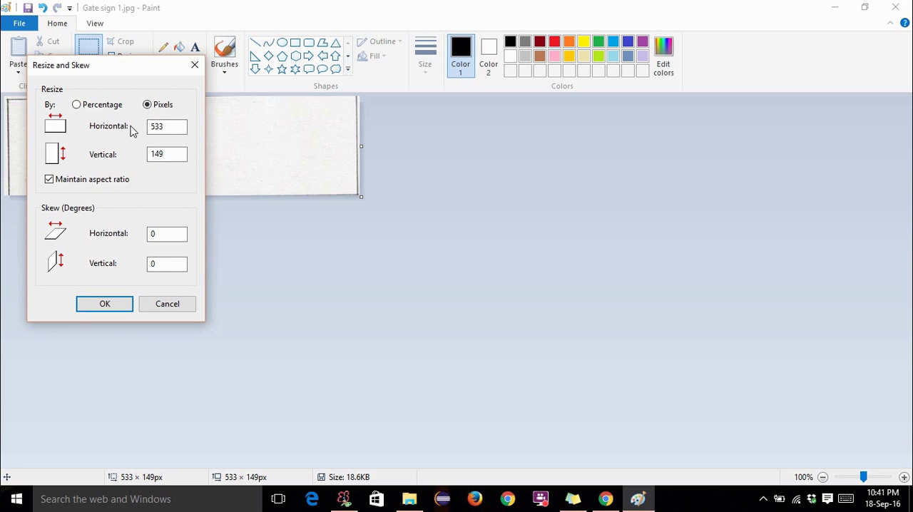
pyautogui.click(166, 125)
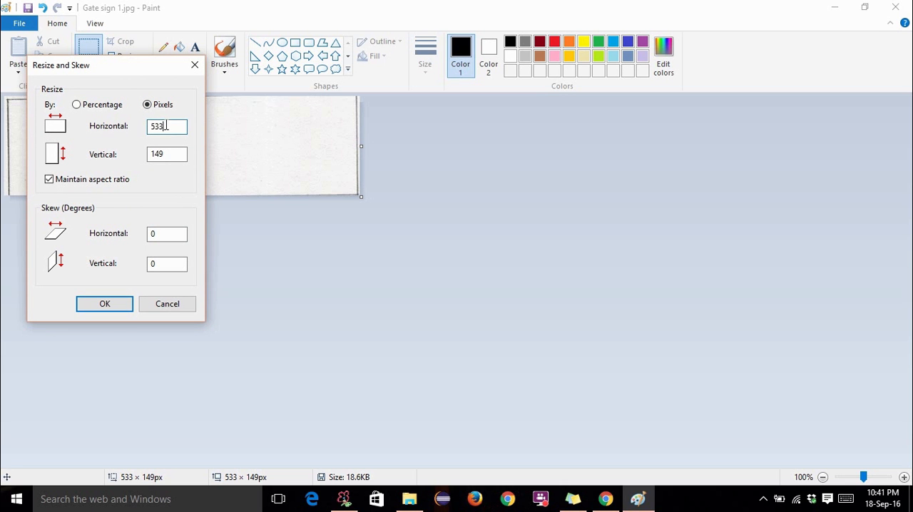
pyautogui.tripleClick(167, 125)
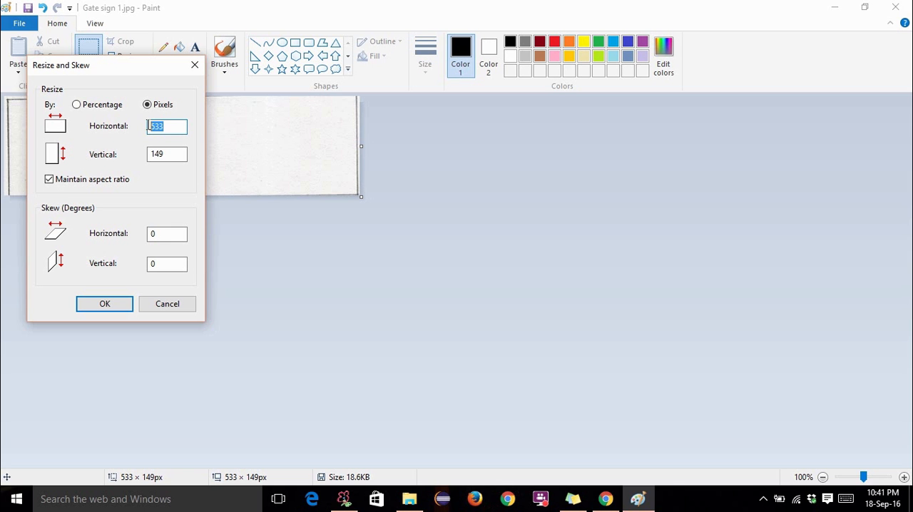
pyautogui.click(167, 154)
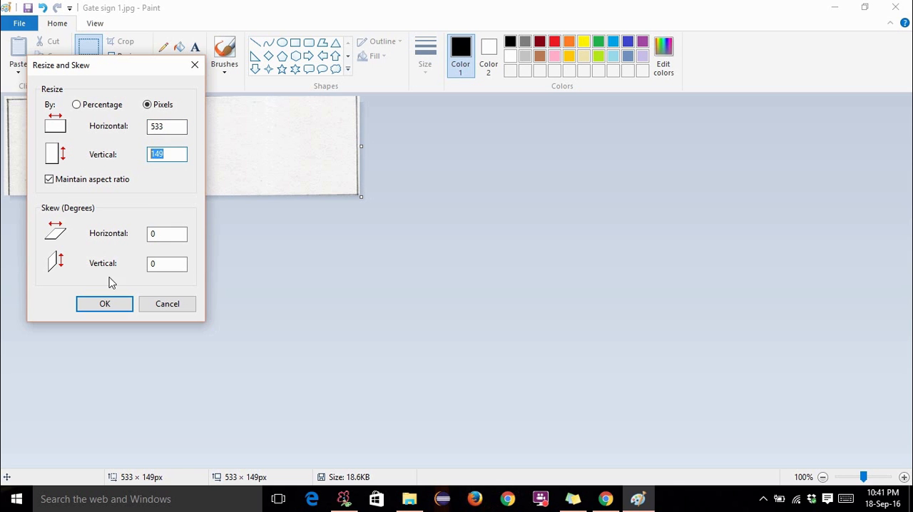
pyautogui.click(104, 304)
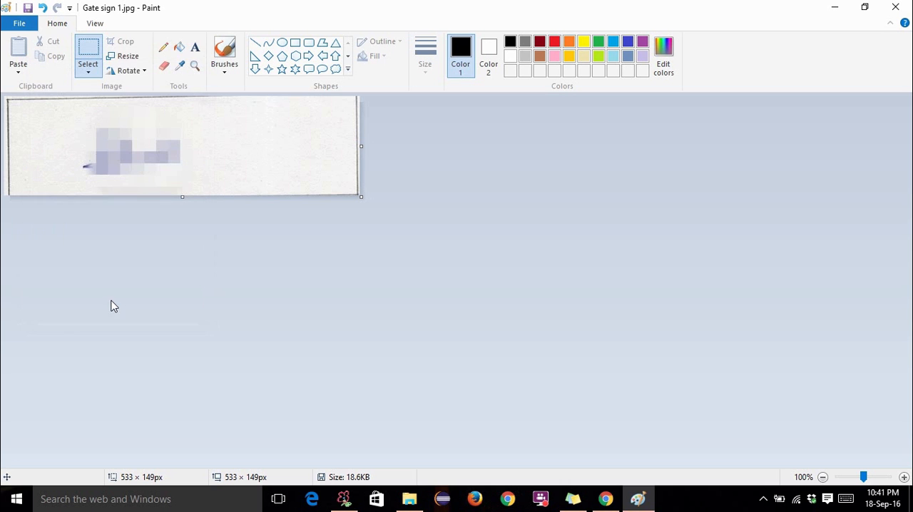
# View Gate sign 1.jpg's Details confirming 533 × 149 pixels at 96 dpi
pyautogui.click(20, 23)
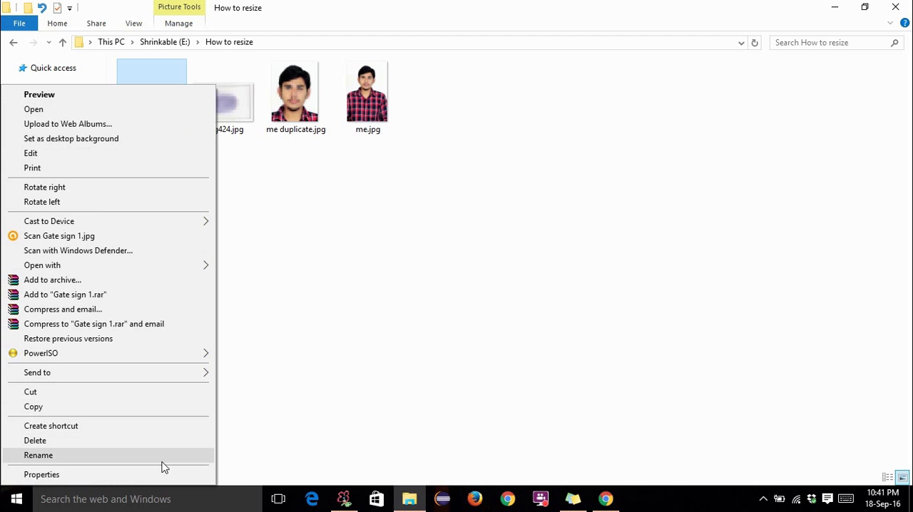
pyautogui.click(41, 474)
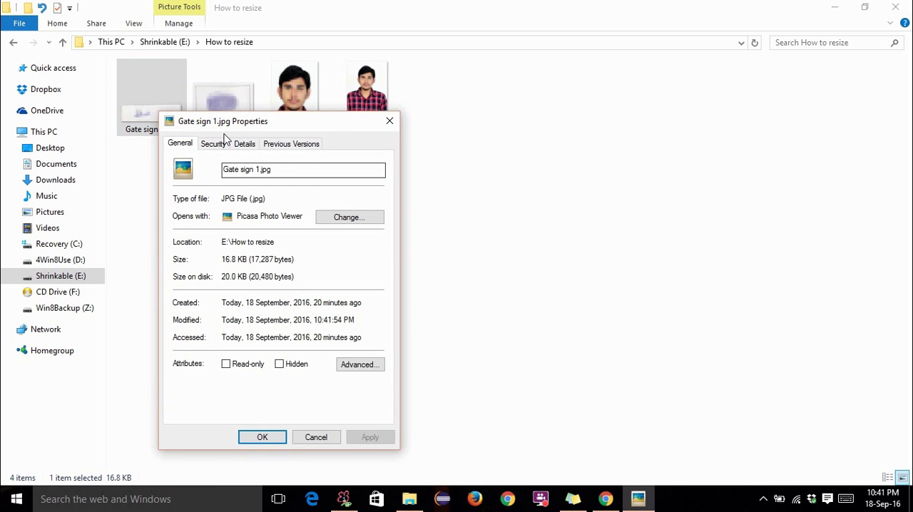
pyautogui.click(244, 142)
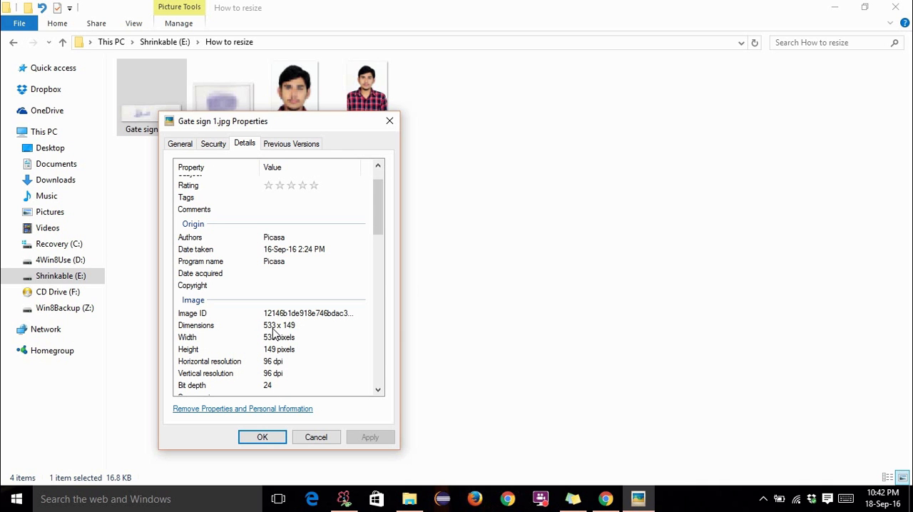
pyautogui.moveTo(292, 337)
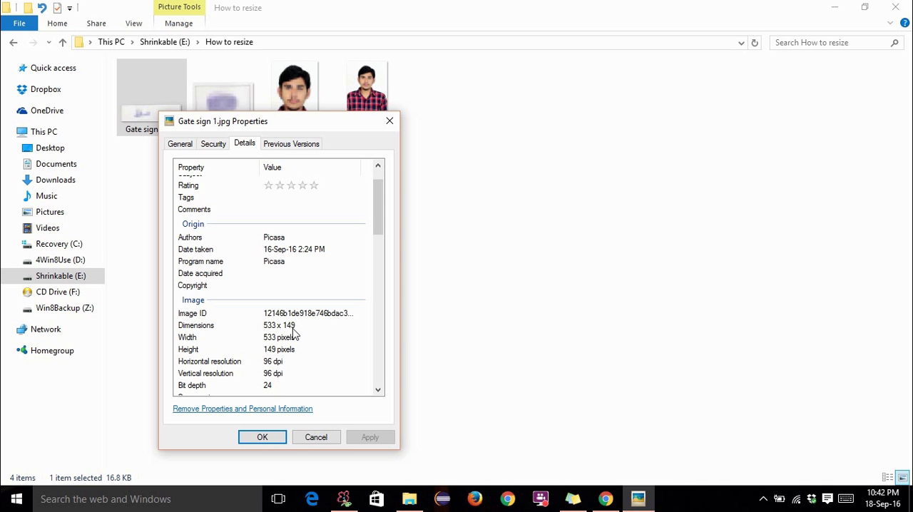
pyautogui.moveTo(274, 335)
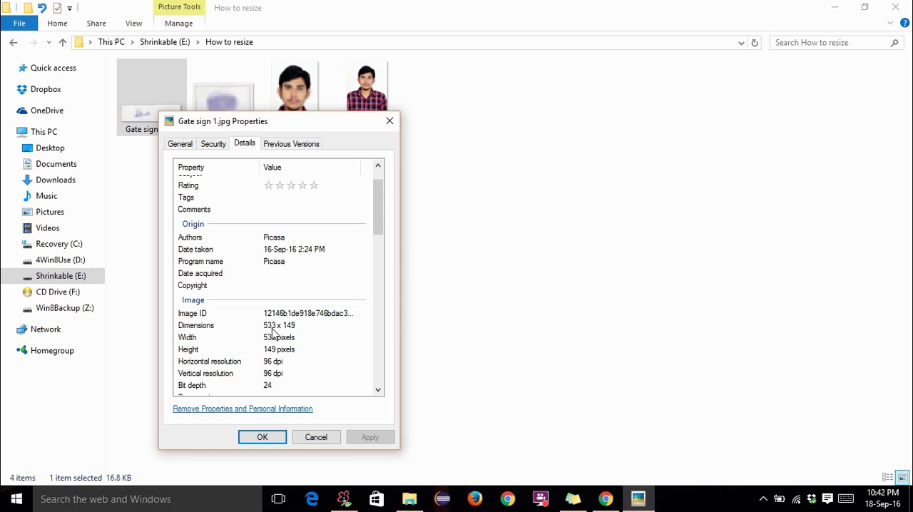
pyautogui.moveTo(297, 335)
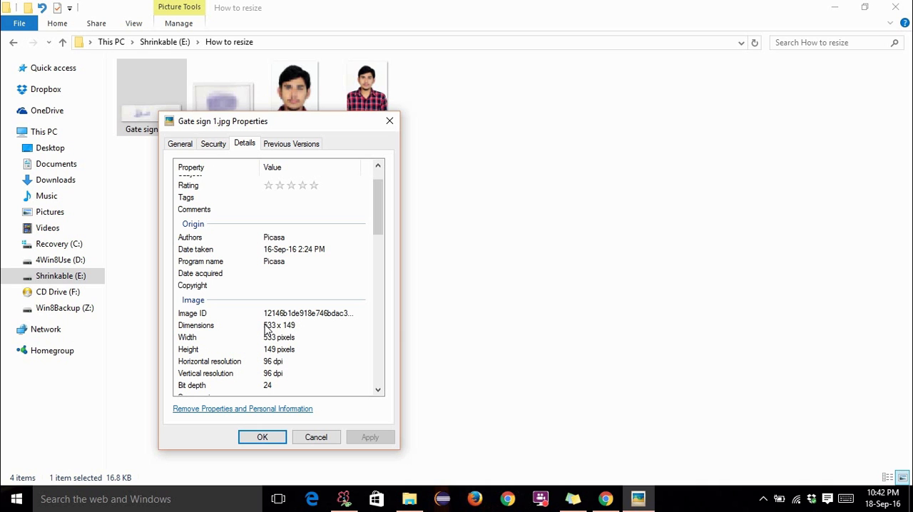
pyautogui.moveTo(249, 297)
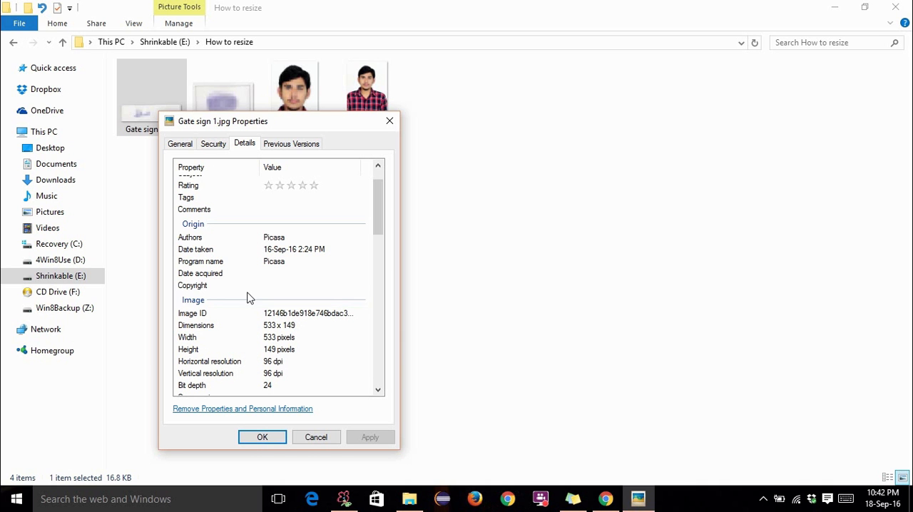
pyautogui.click(310, 285)
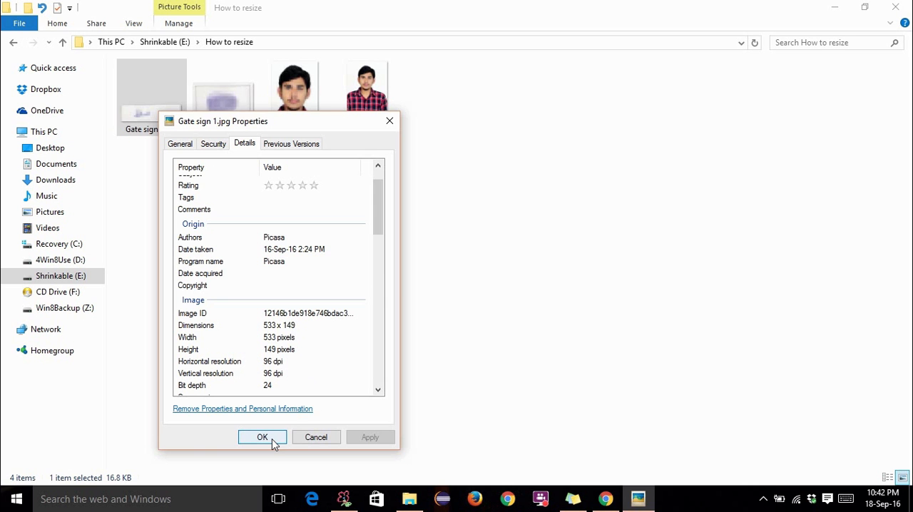
# Dismiss the properties and load the thumbprint image img424.jpg (436 × 282) into Paint
pyautogui.click(263, 436)
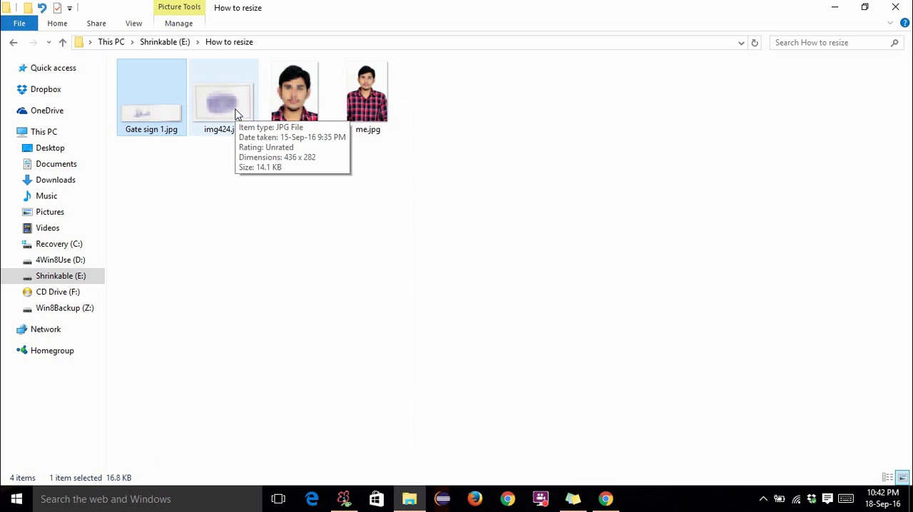
pyautogui.rightClick(222, 88)
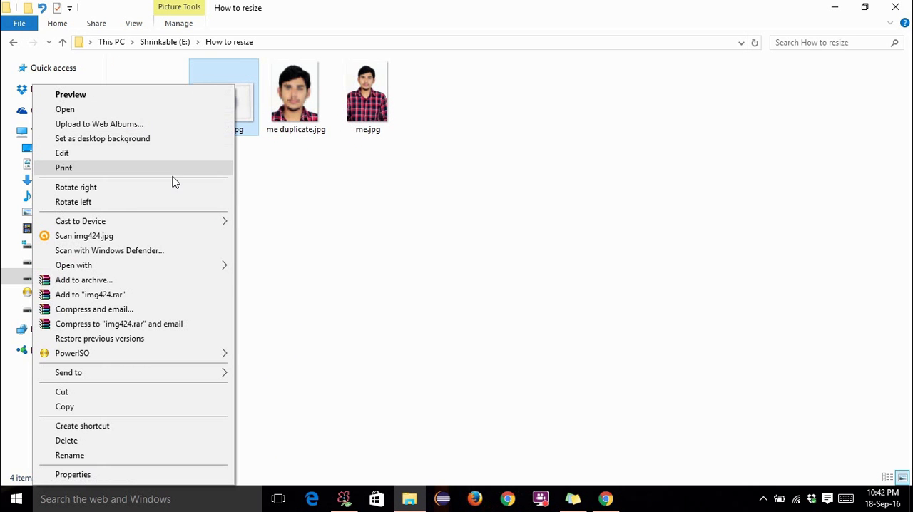
pyautogui.moveTo(74, 265)
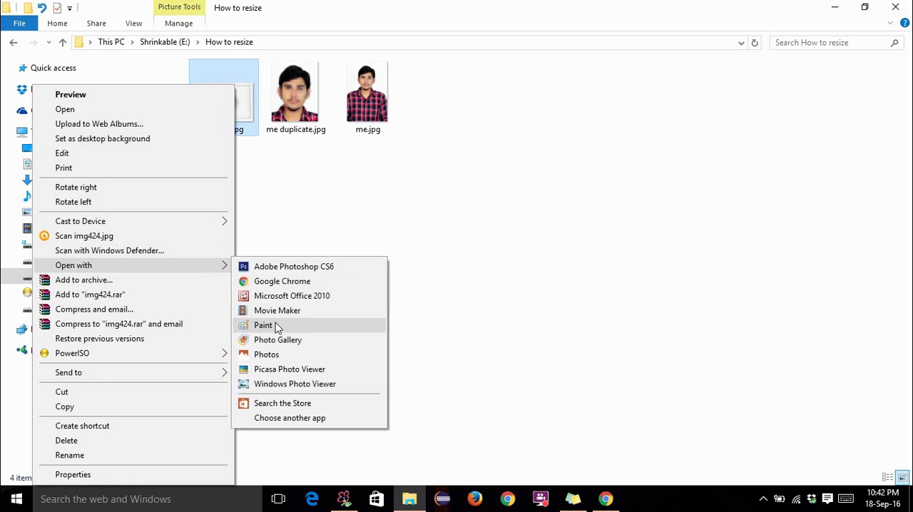
pyautogui.click(262, 325)
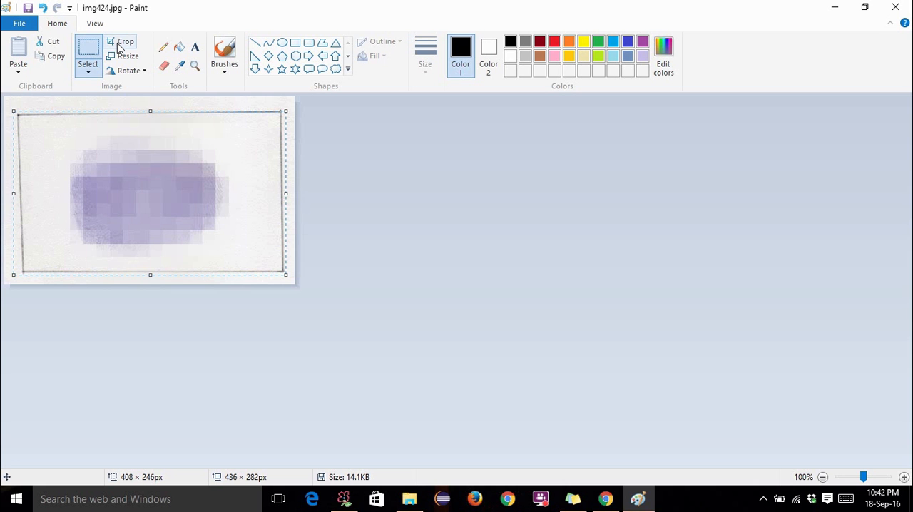
# Crop img424.jpg to the selection and resize it in pixels to 408 × 246
pyautogui.click(119, 41)
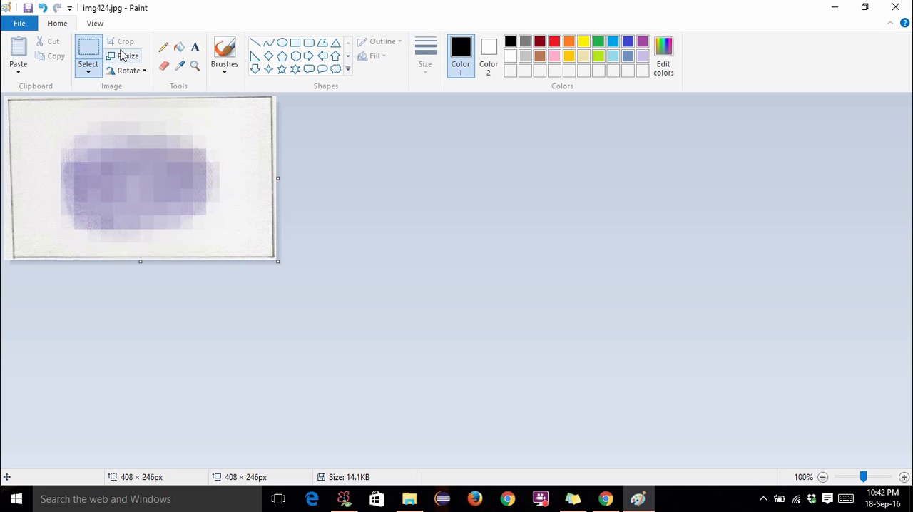
pyautogui.click(128, 56)
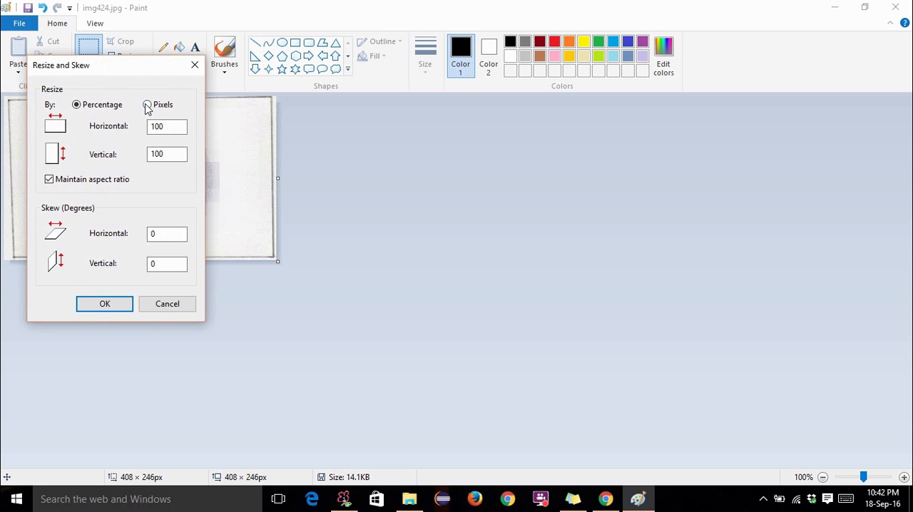
pyautogui.click(147, 104)
pyautogui.write('560')
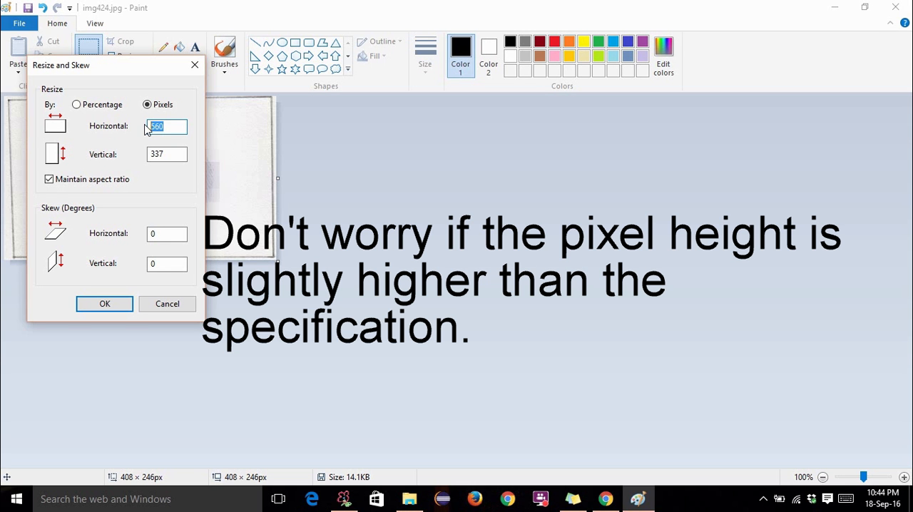
pyautogui.write('408')
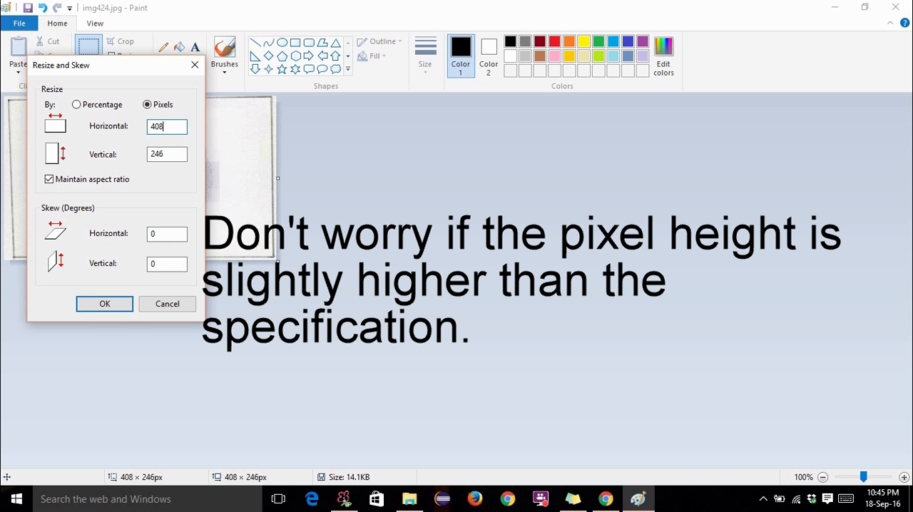
pyautogui.click(105, 304)
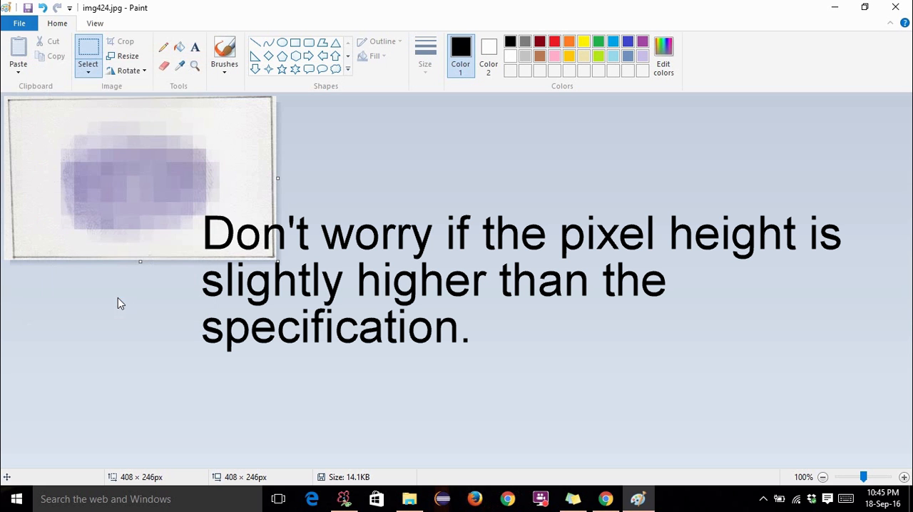
pyautogui.click(18, 23)
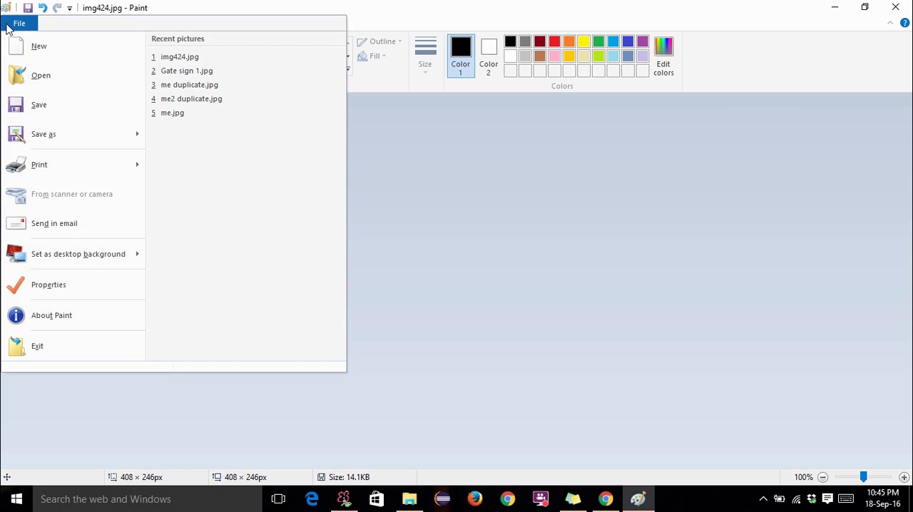